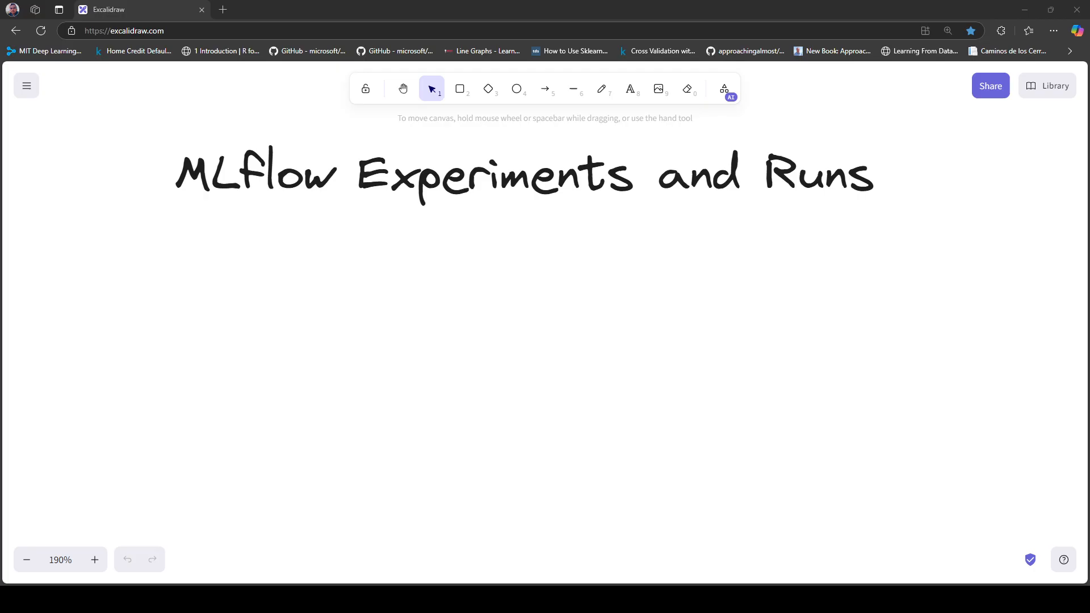
Step: Type four bullets below the title: training code, data processing code, parameters, configurations
left_click(630, 89)
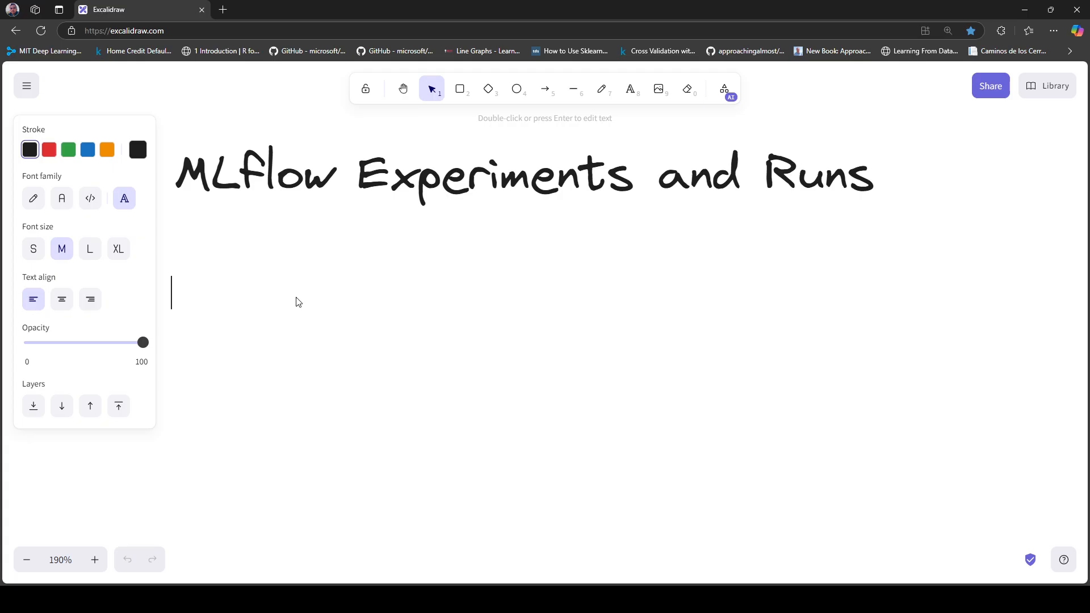
type("- code to tr")
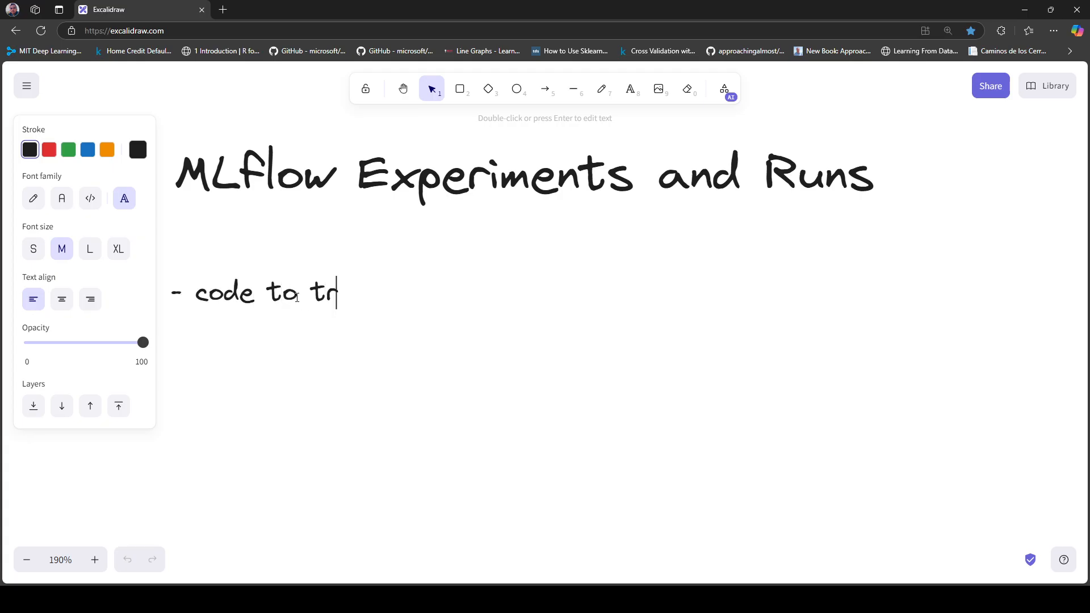
type("ain the model")
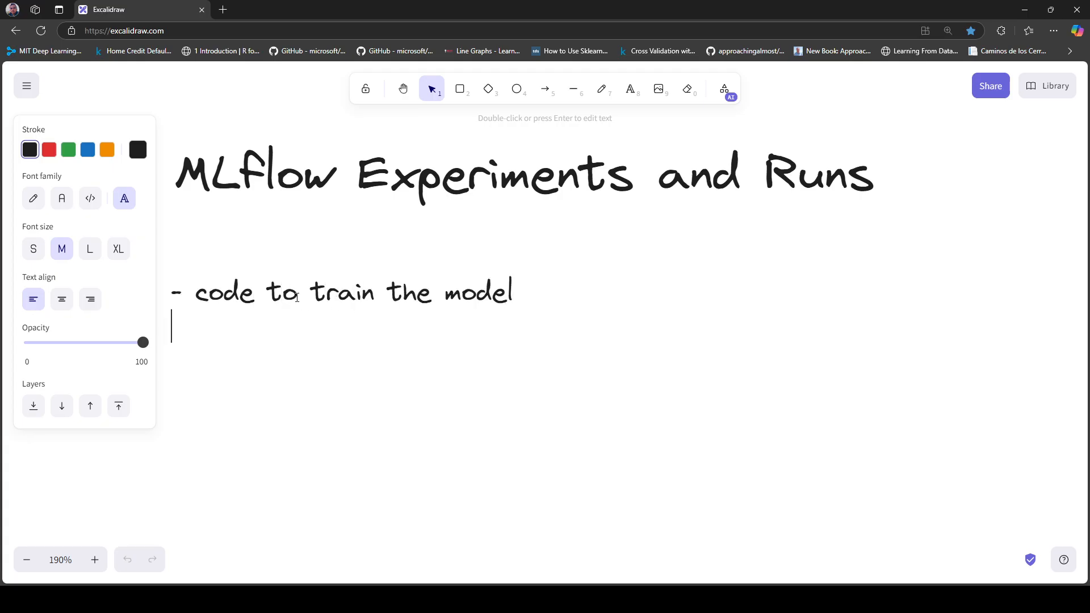
type("- code t")
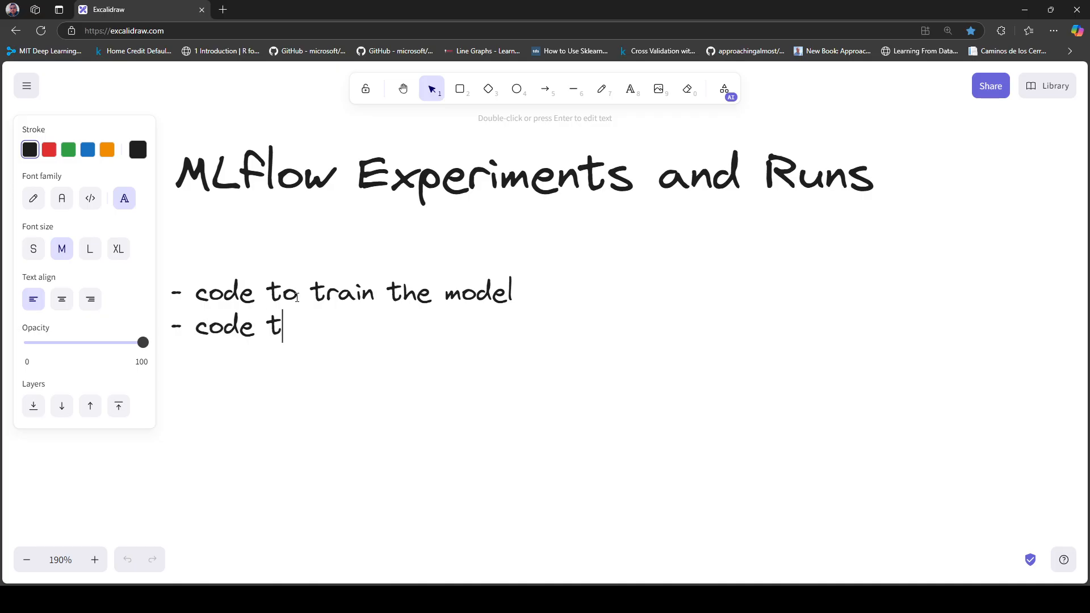
type("o process the")
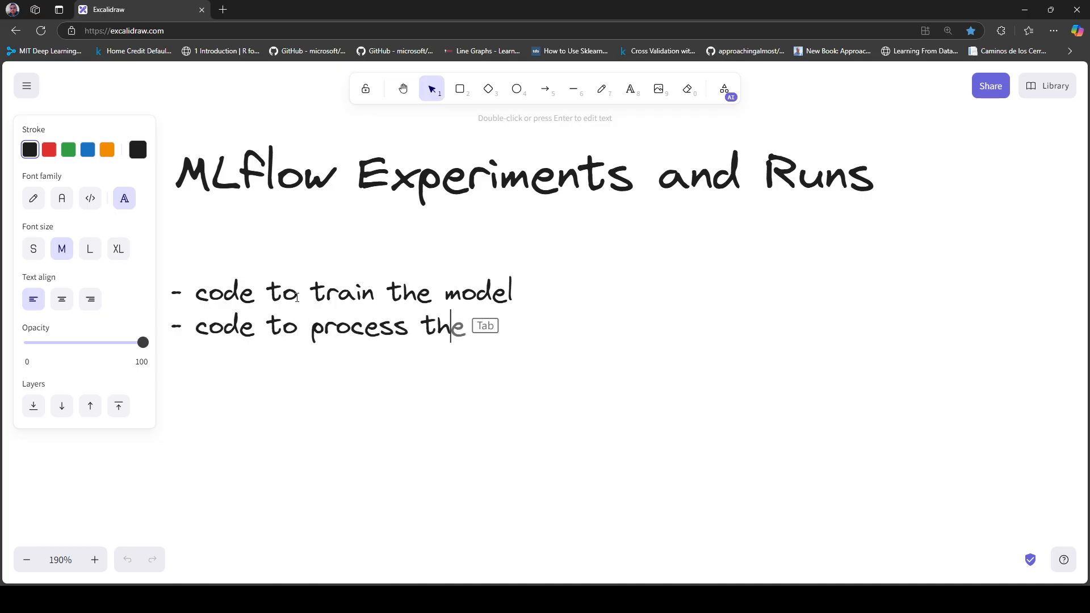
type("data.")
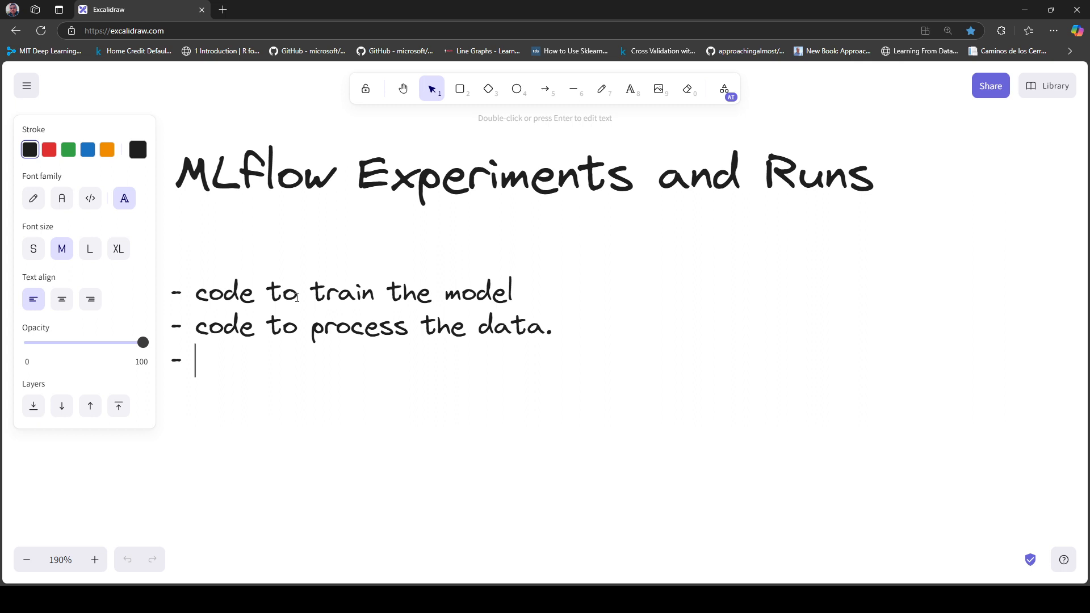
type("parameters")
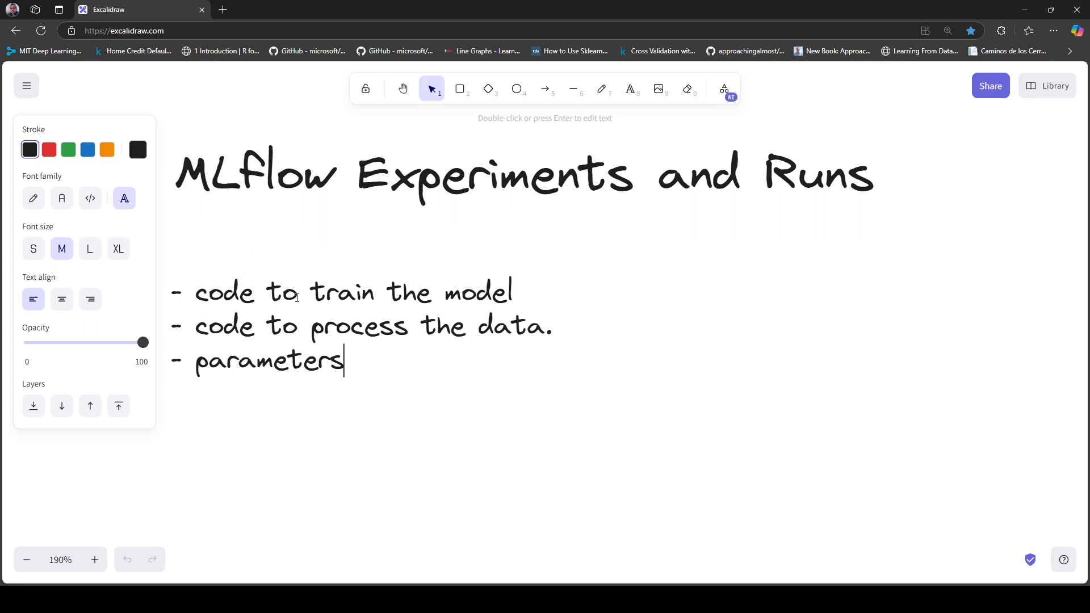
type(".")
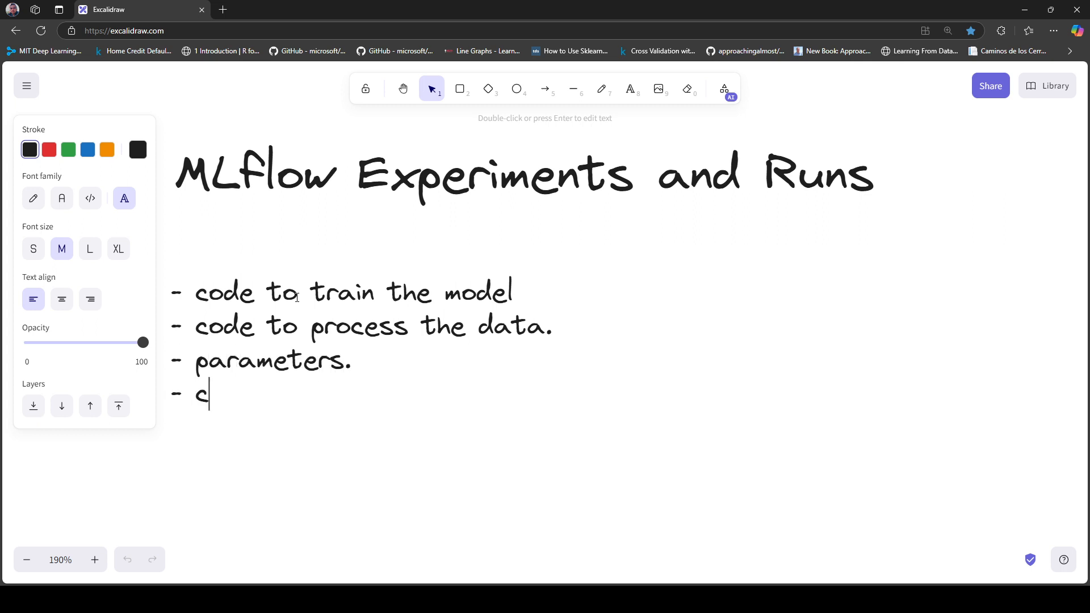
type("onfigurations.")
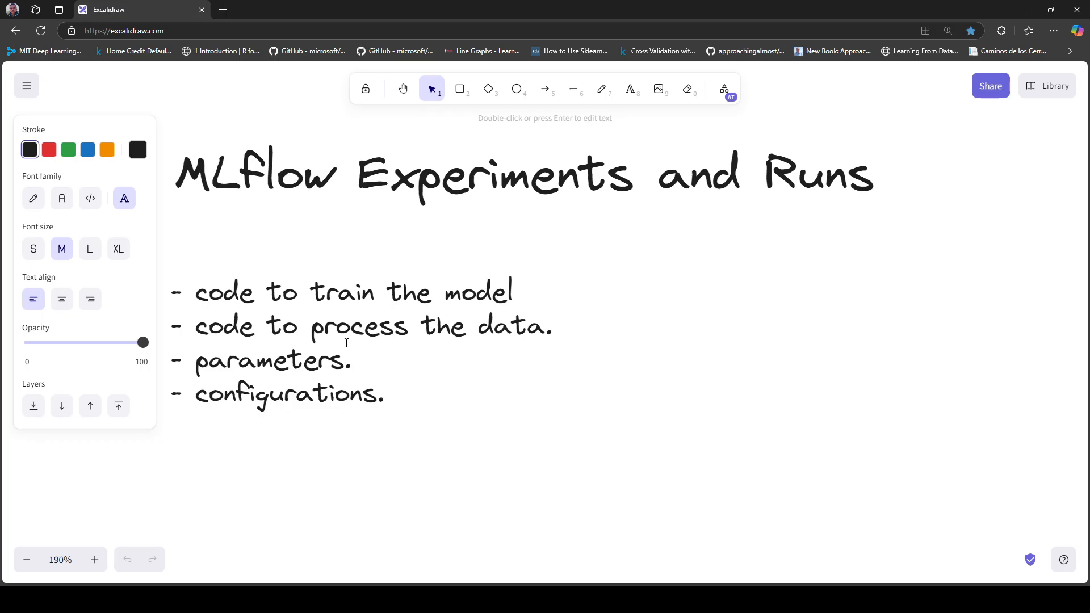
Step: Write the outputs list: metrics with accuracy 90 %, artifacts, plots, files, model.pkl
left_click(545, 89)
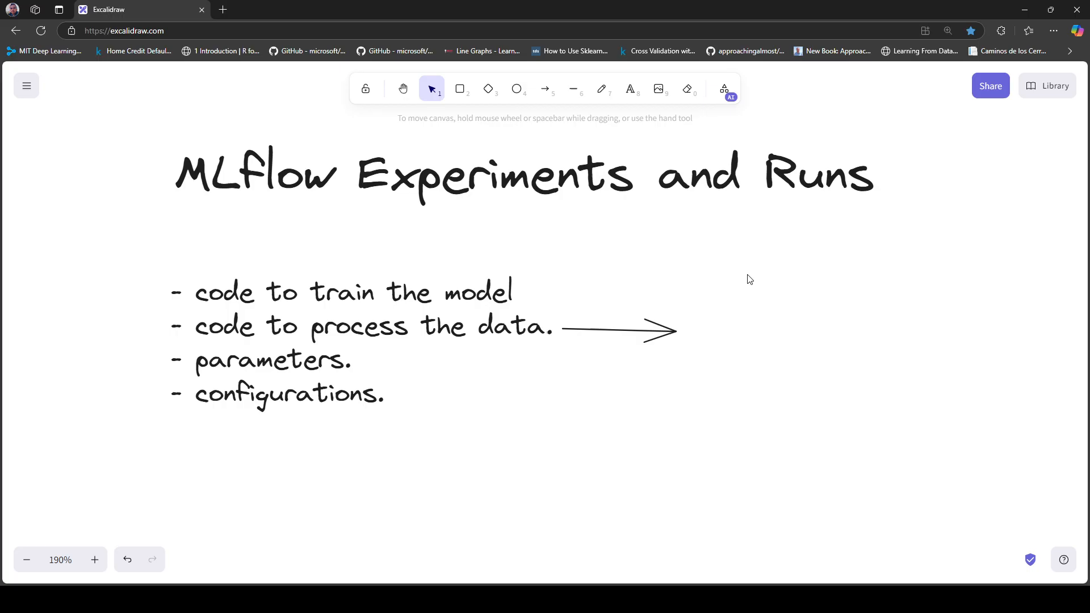
left_click(630, 89)
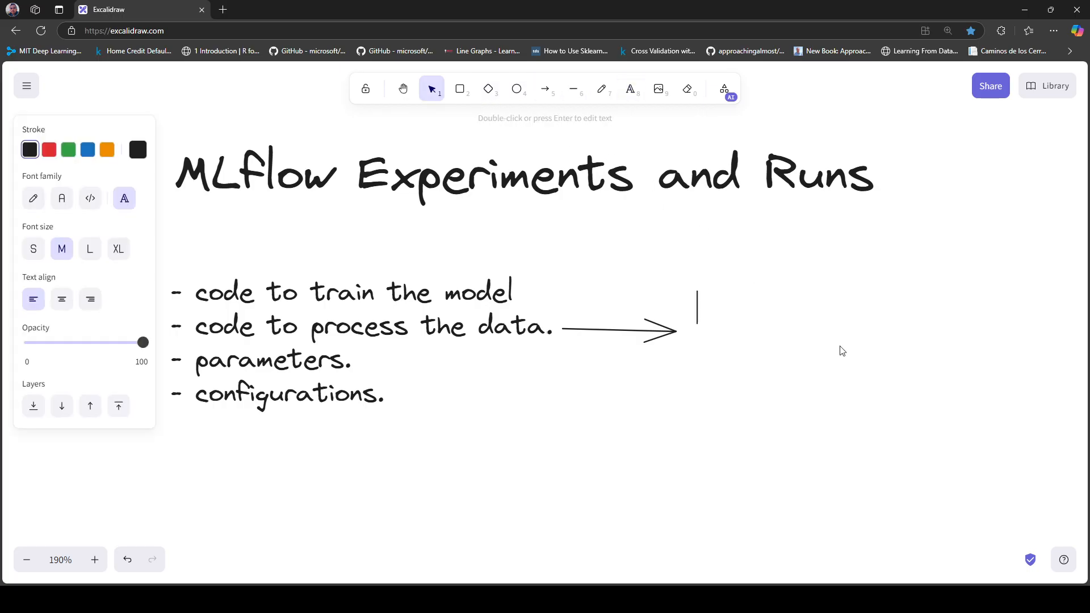
type("- metrics,")
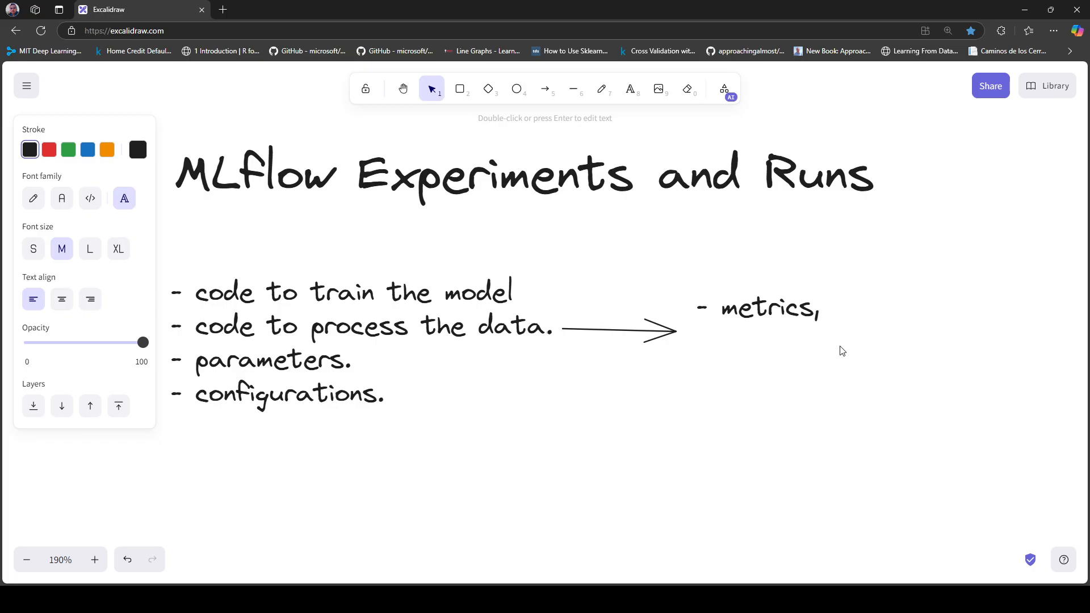
type("accuracy")
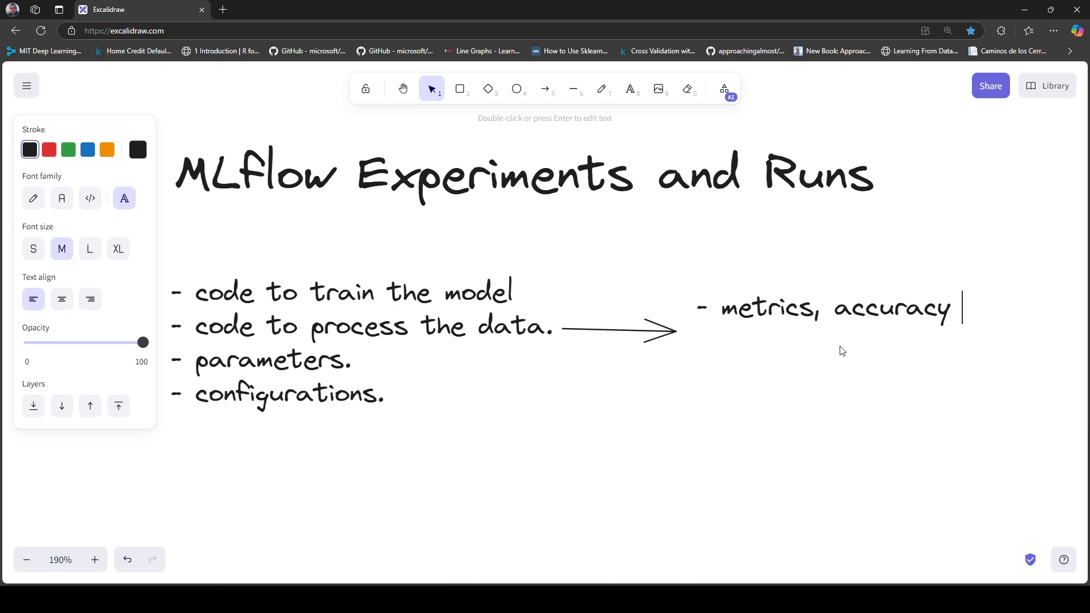
type("90 %")
type("-")
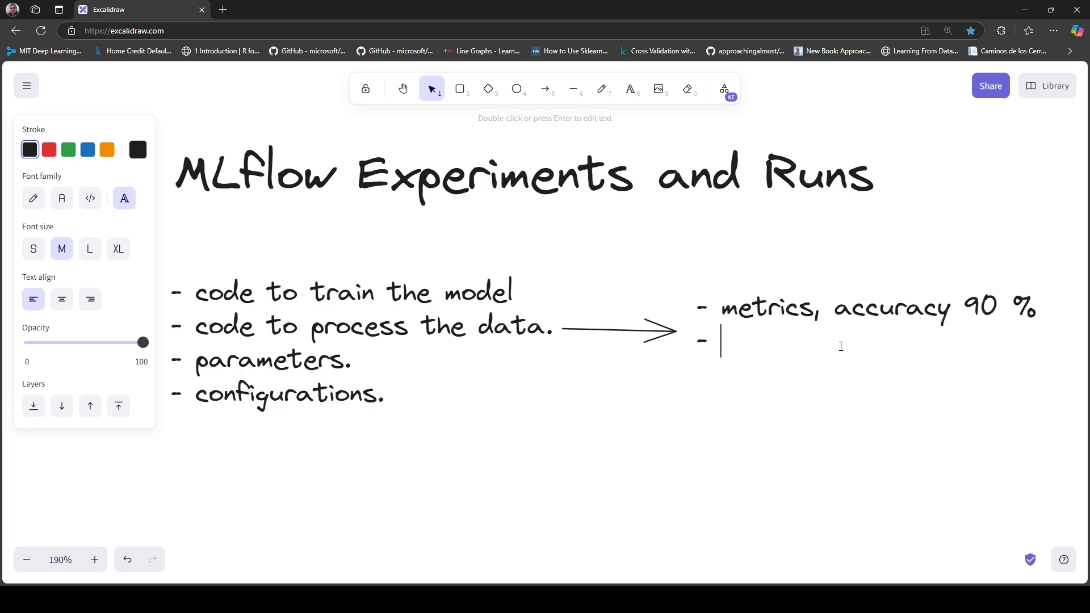
type("artifact")
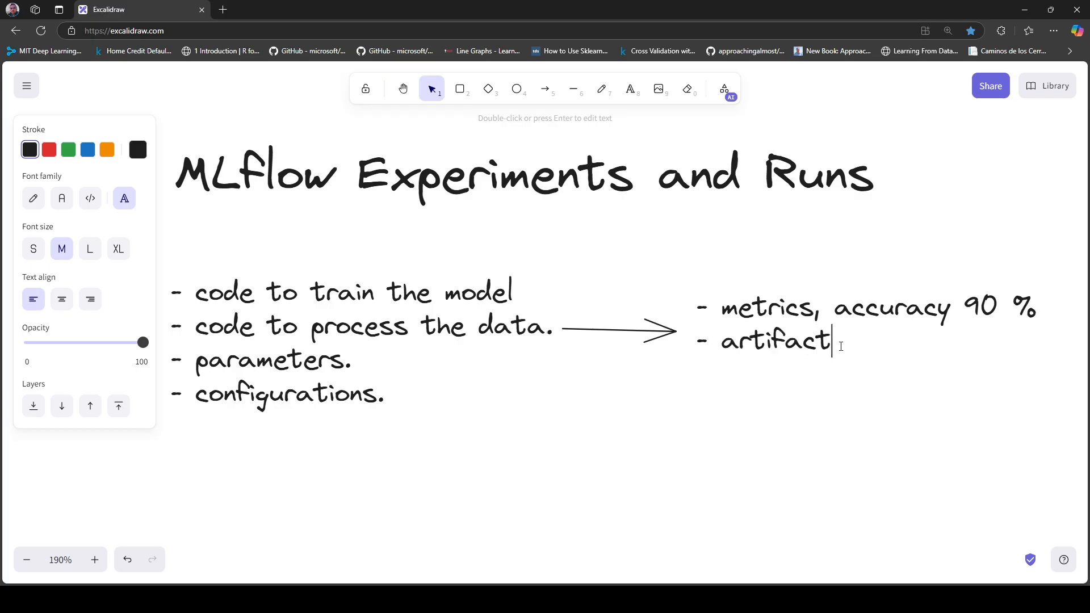
type("s, plots, files.")
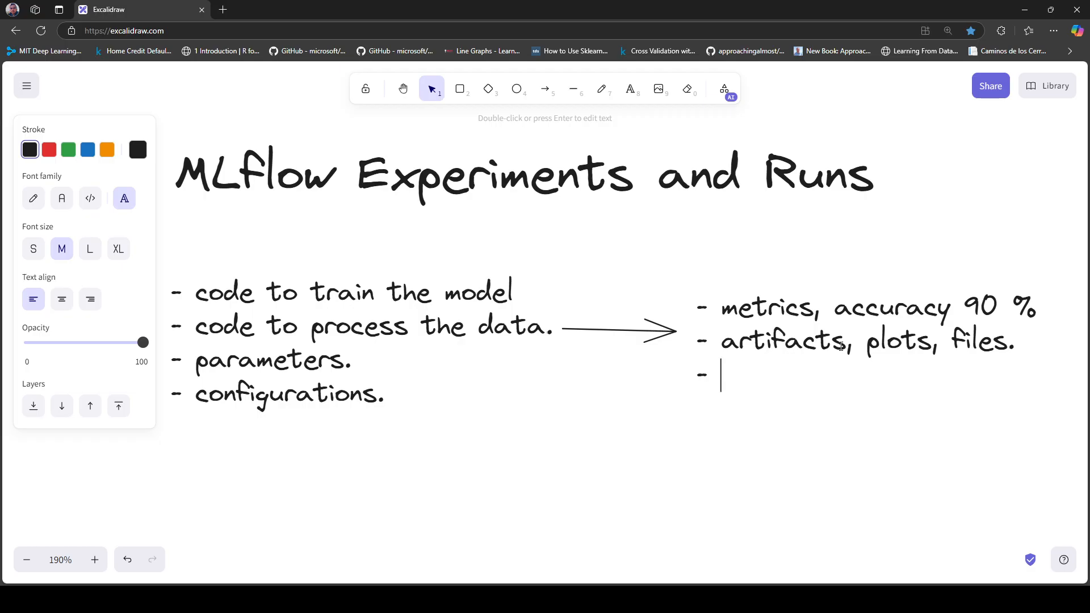
type("model")
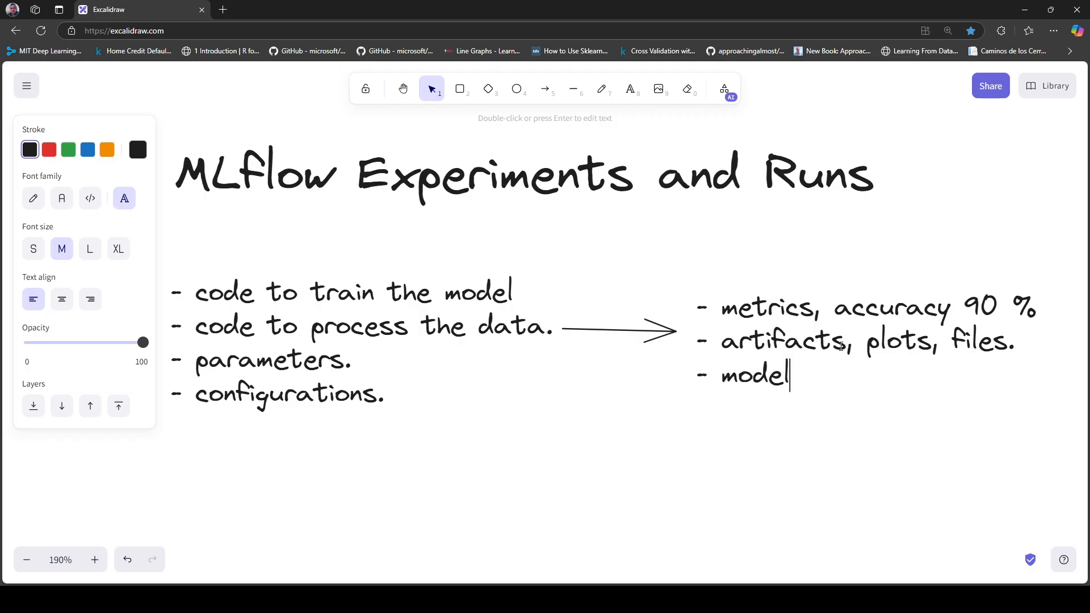
type(".pkl")
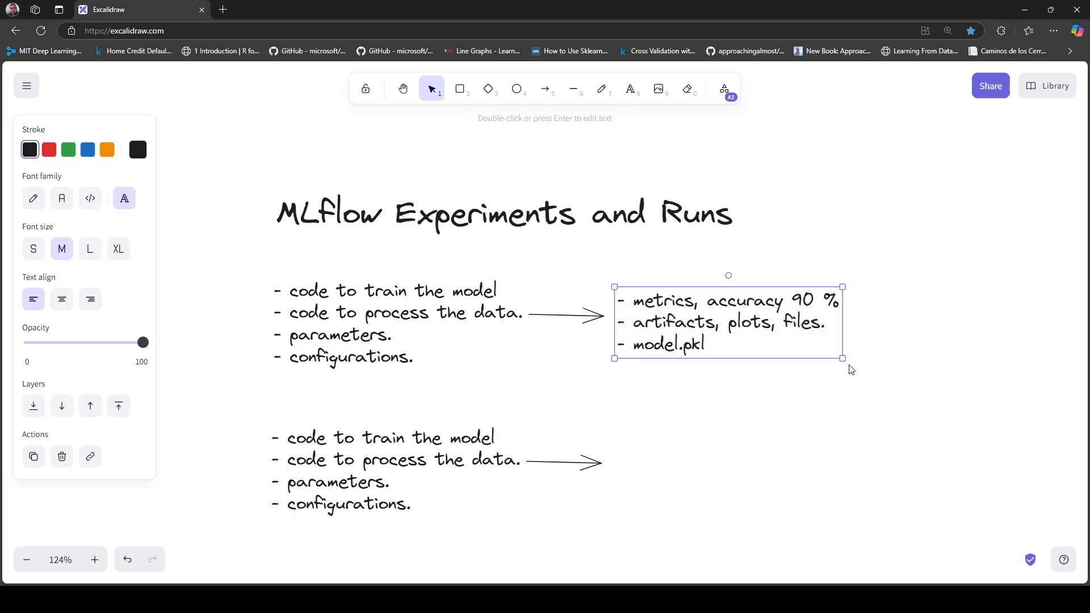
Step: Place a copied outputs list beside the lower arrow, showing 80 % accuracy
left_click_drag(727, 322, 733, 320)
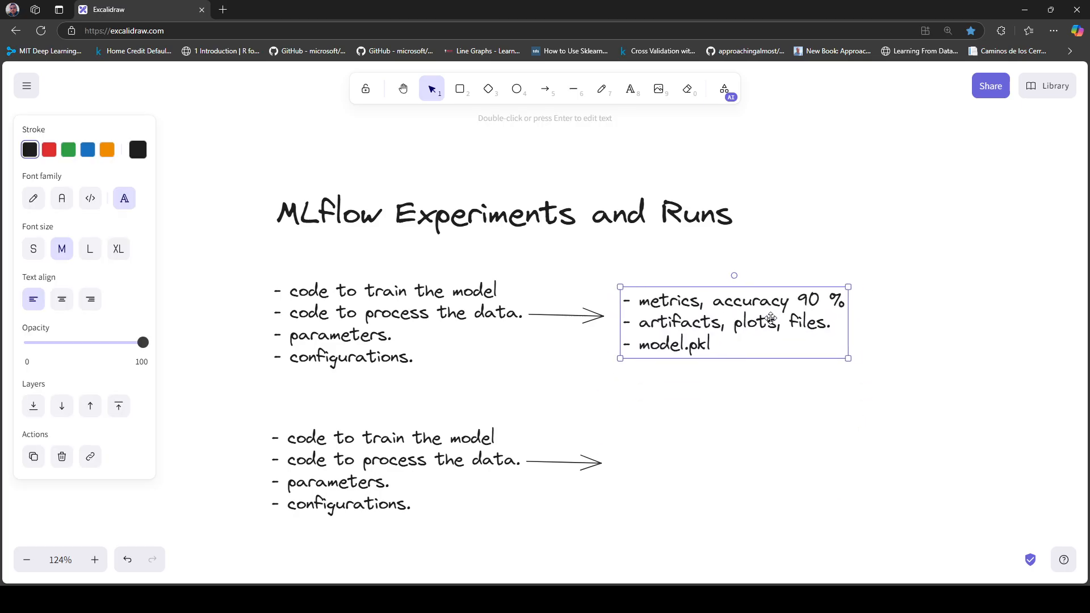
left_click_drag(733, 321, 762, 327)
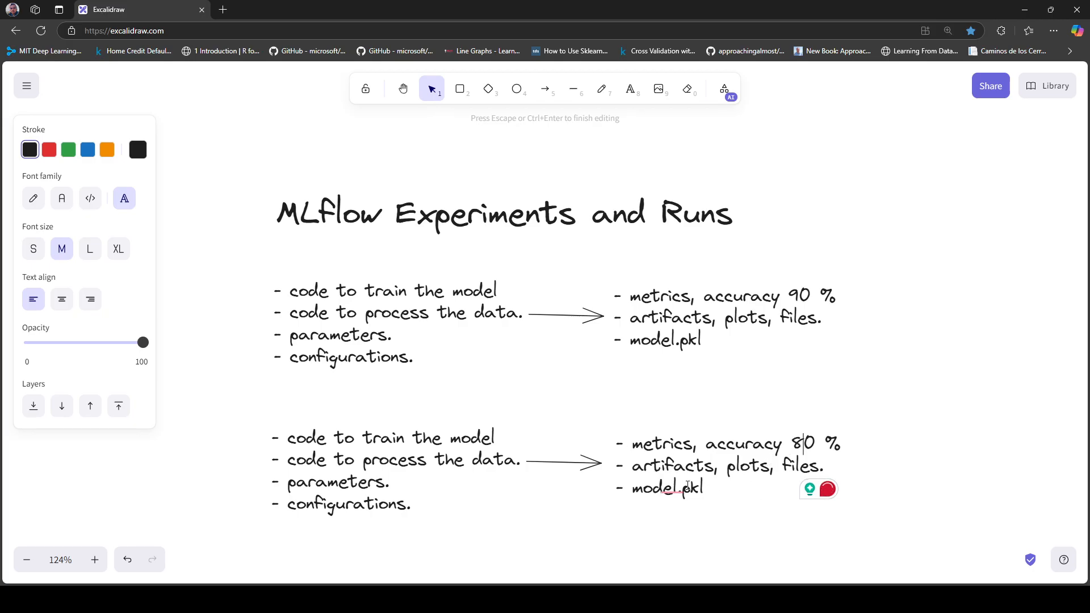
left_click(668, 488)
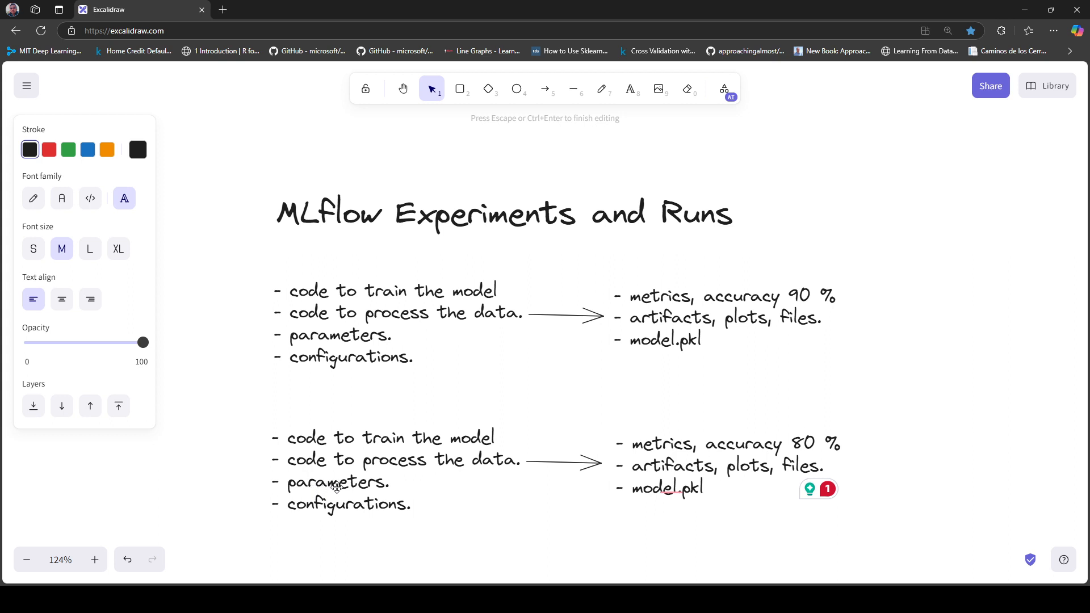
left_click(841, 379)
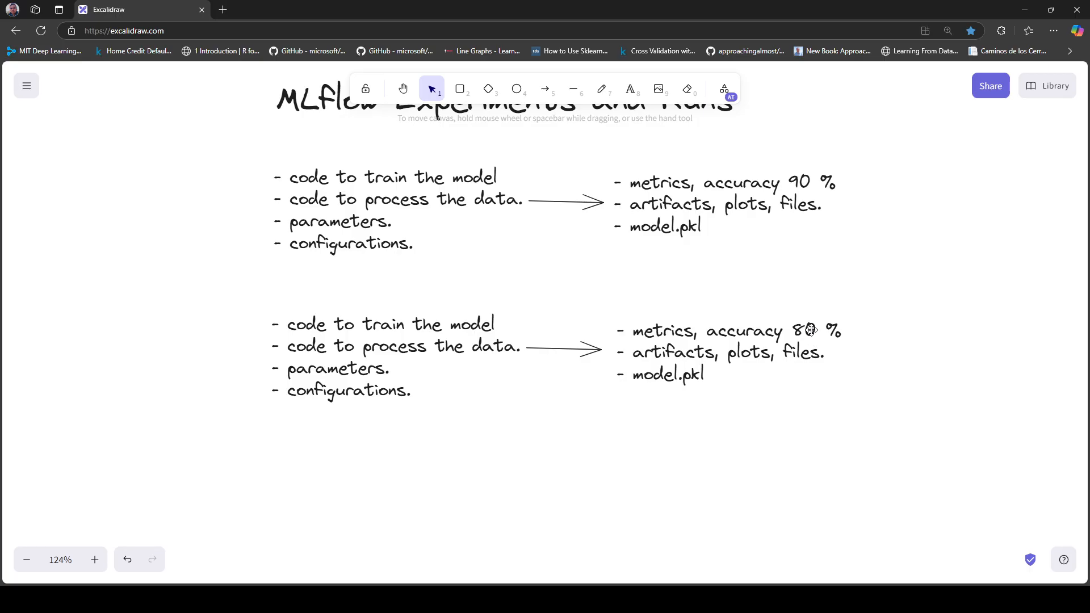
mouse_move(794, 179)
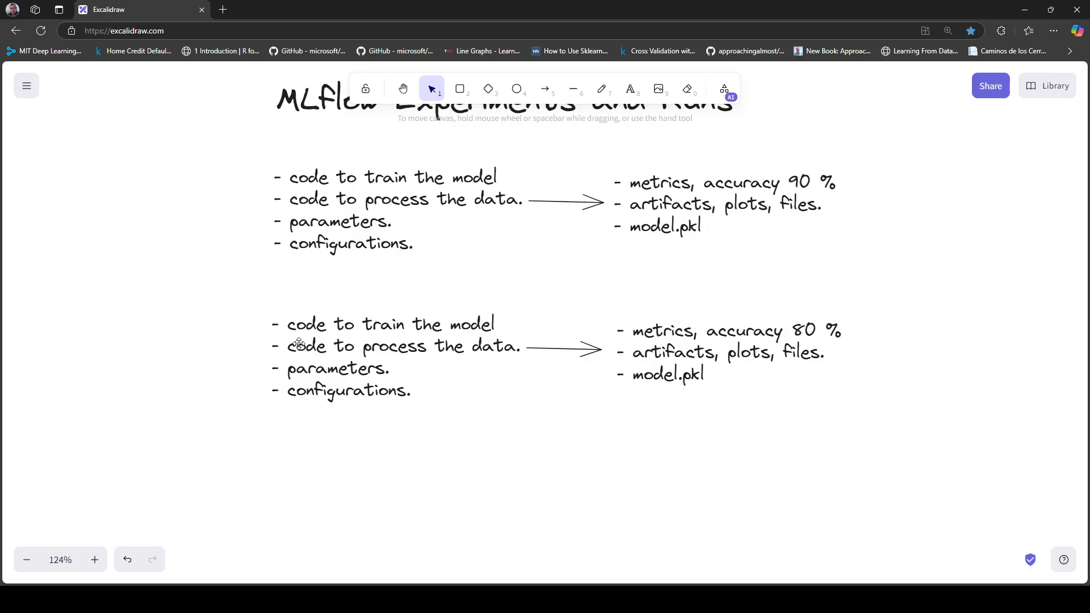
Step: Duplicate the second run's inputs and arrow below, and change the copied accuracy to 85 %
left_click_drag(250, 309, 604, 407)
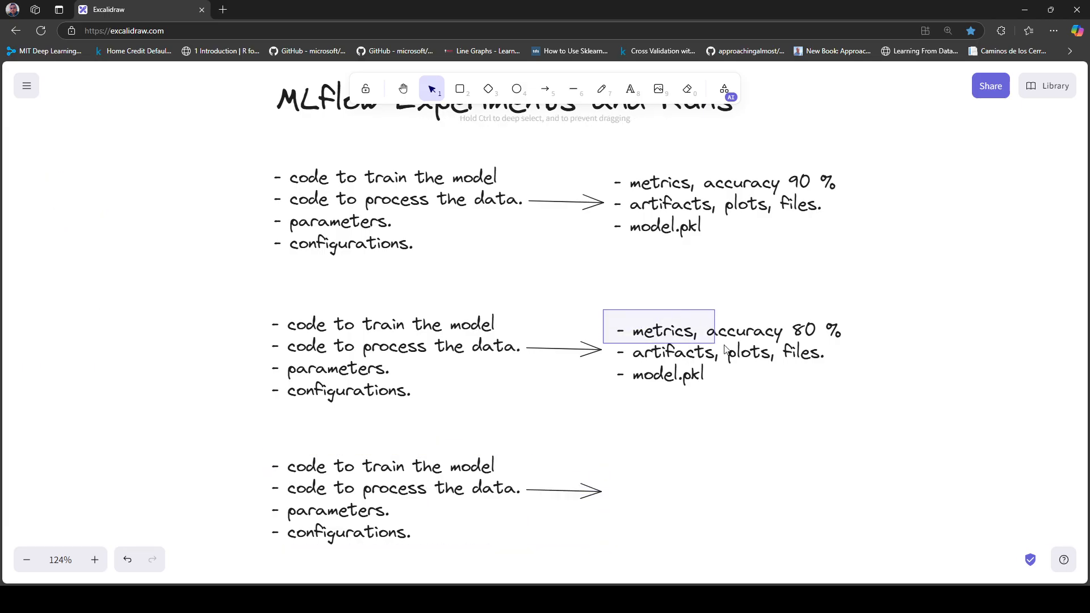
left_click(657, 330)
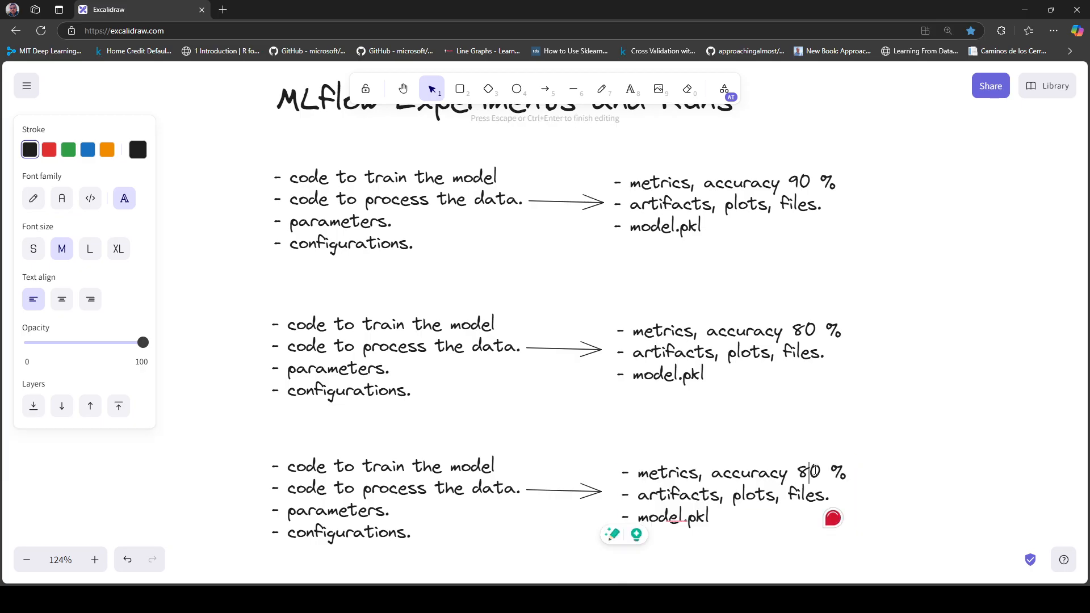
type("5")
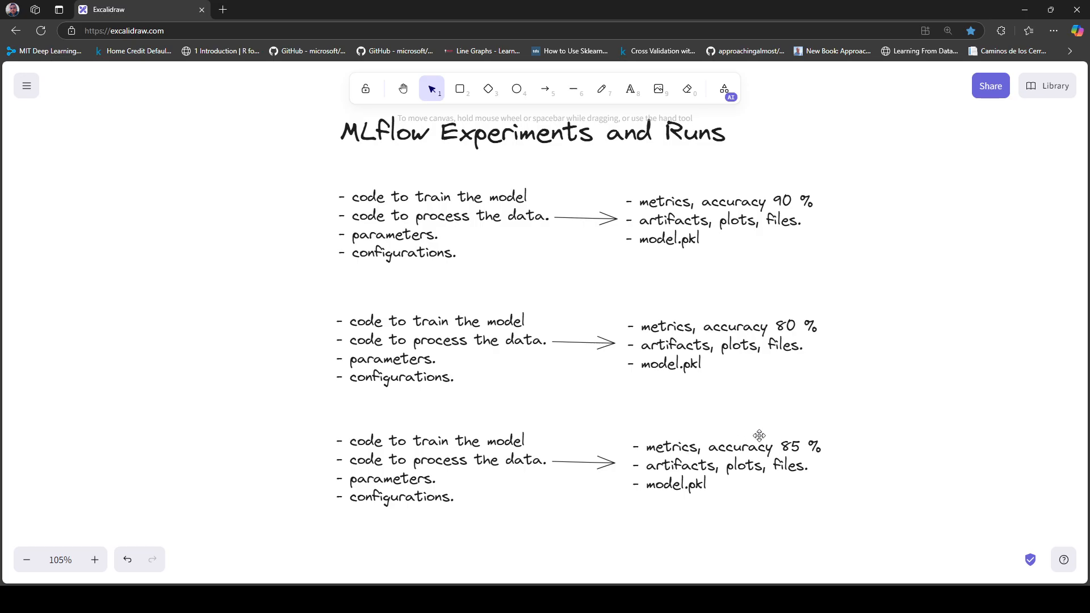
mouse_move(761, 435)
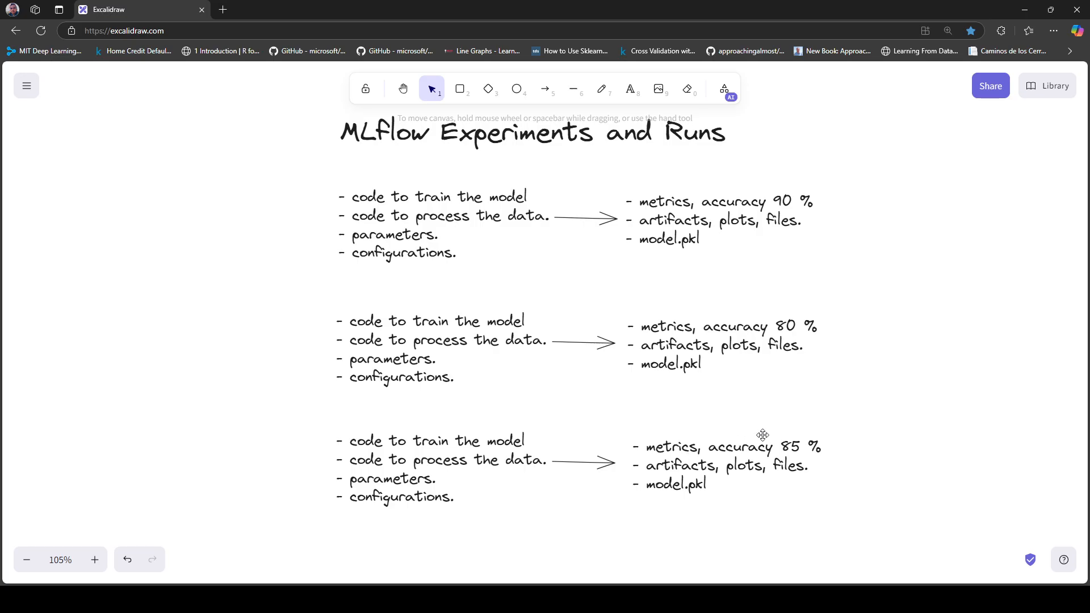
mouse_move(796, 213)
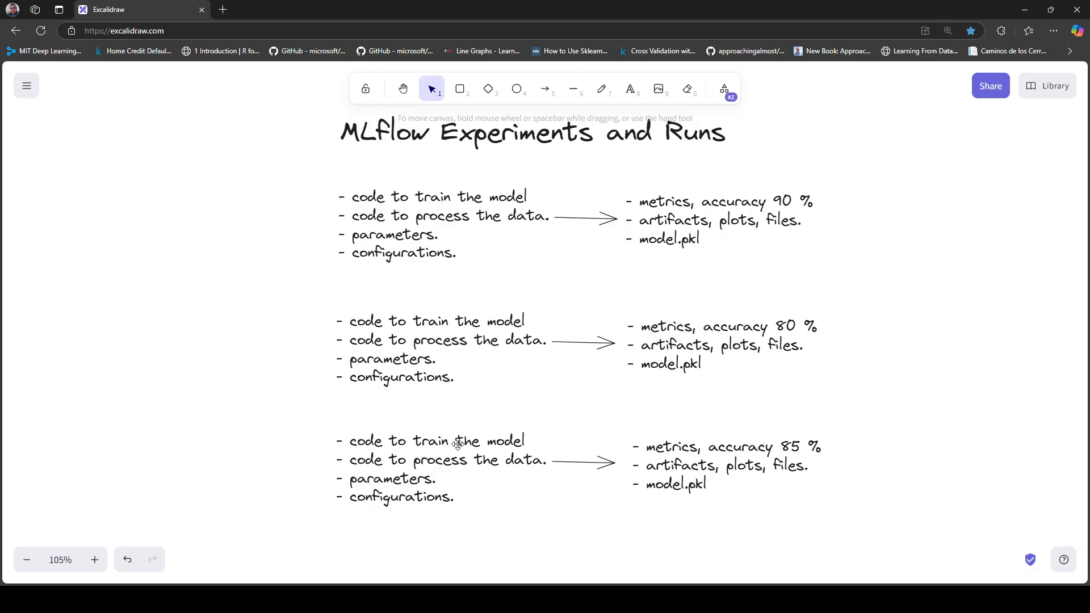
mouse_move(370, 431)
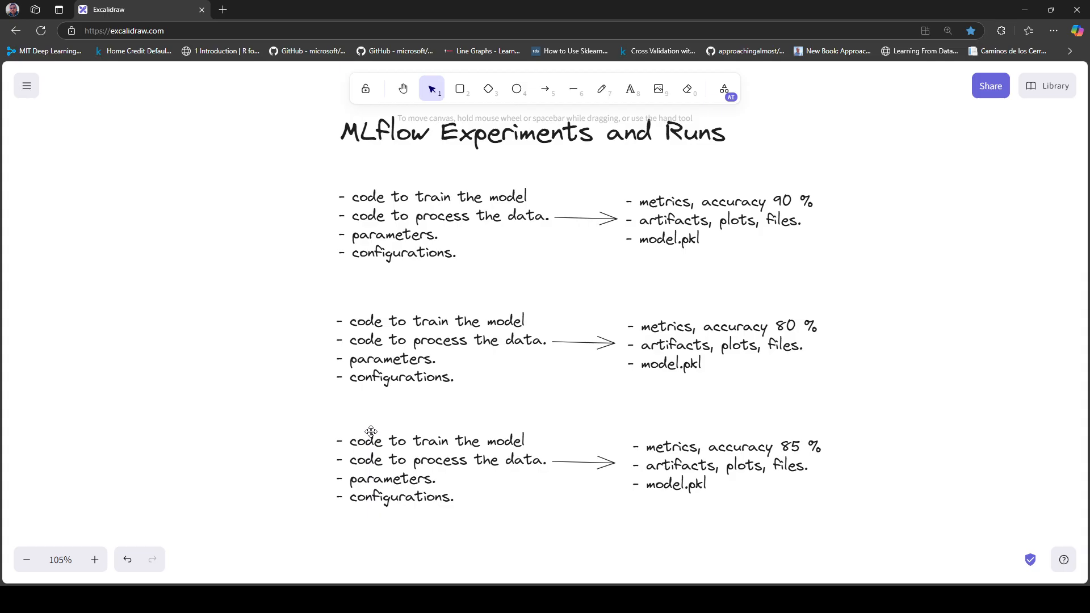
mouse_move(778, 196)
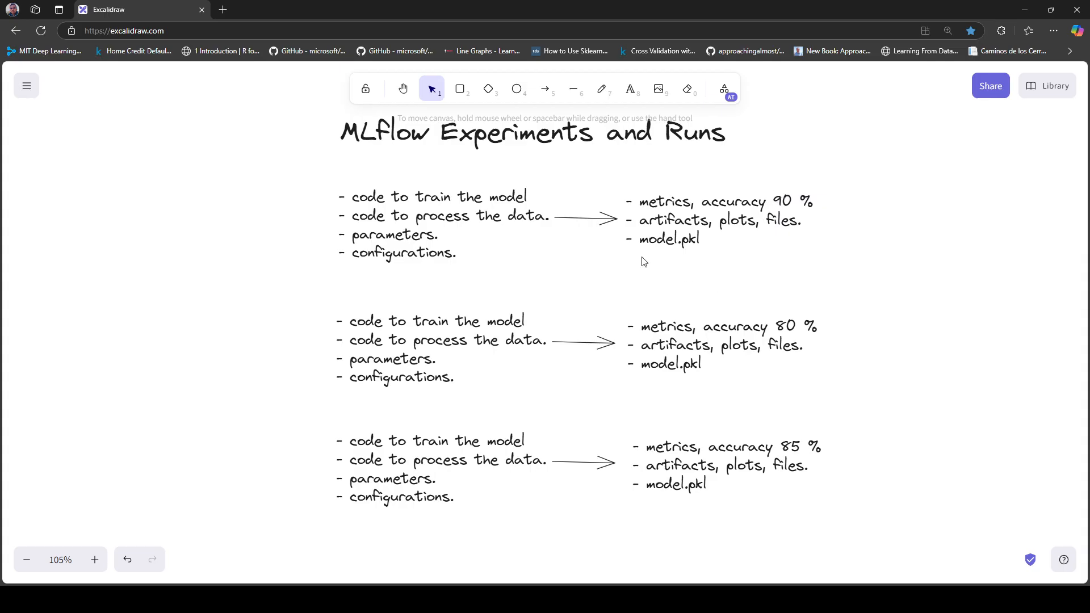
mouse_move(572, 265)
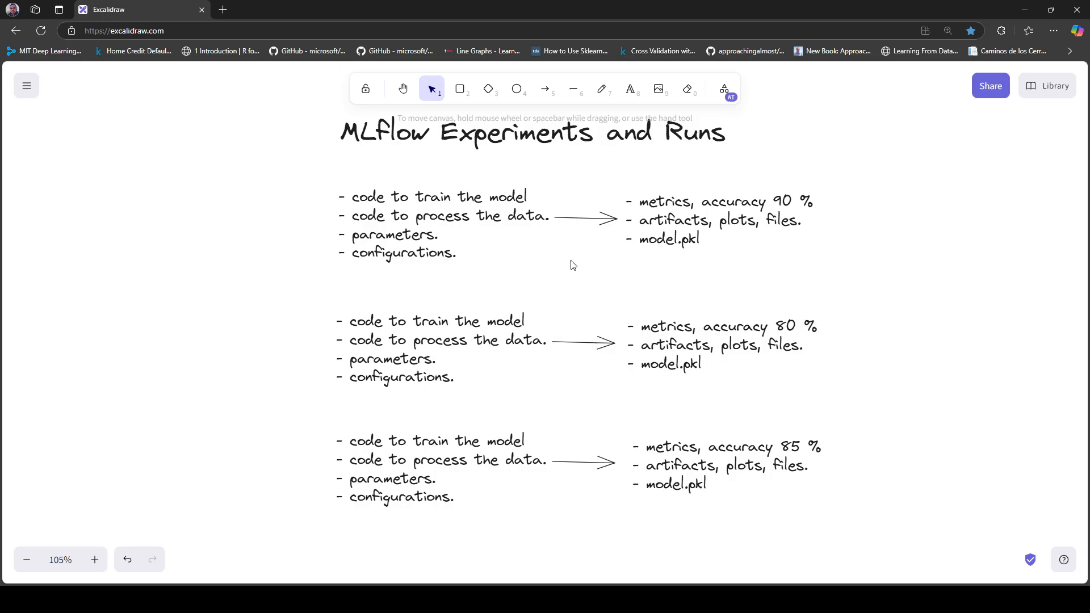
scroll("down", 3)
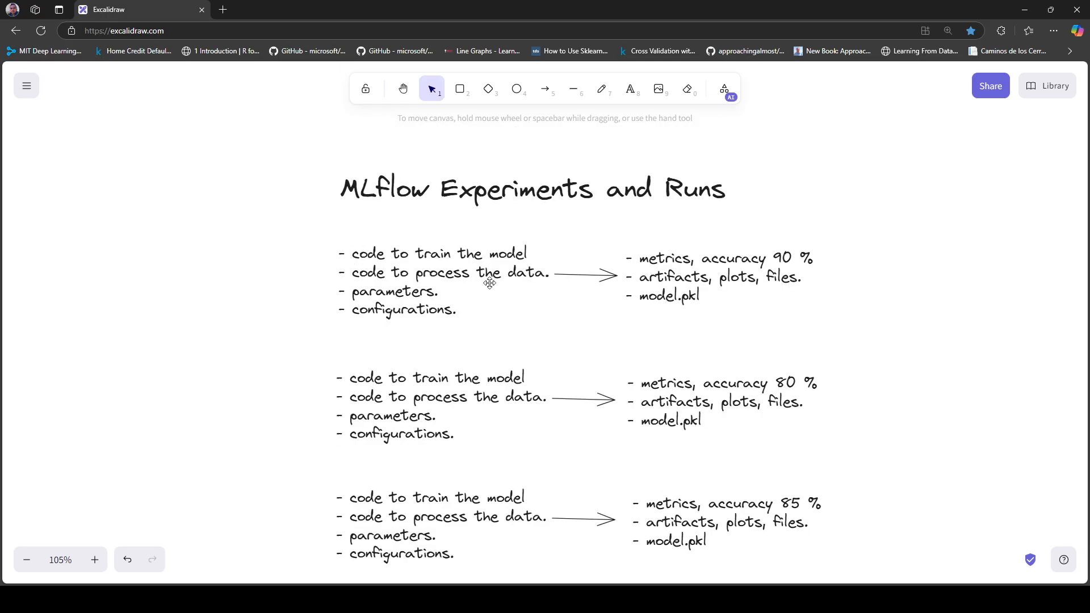
mouse_move(532, 300)
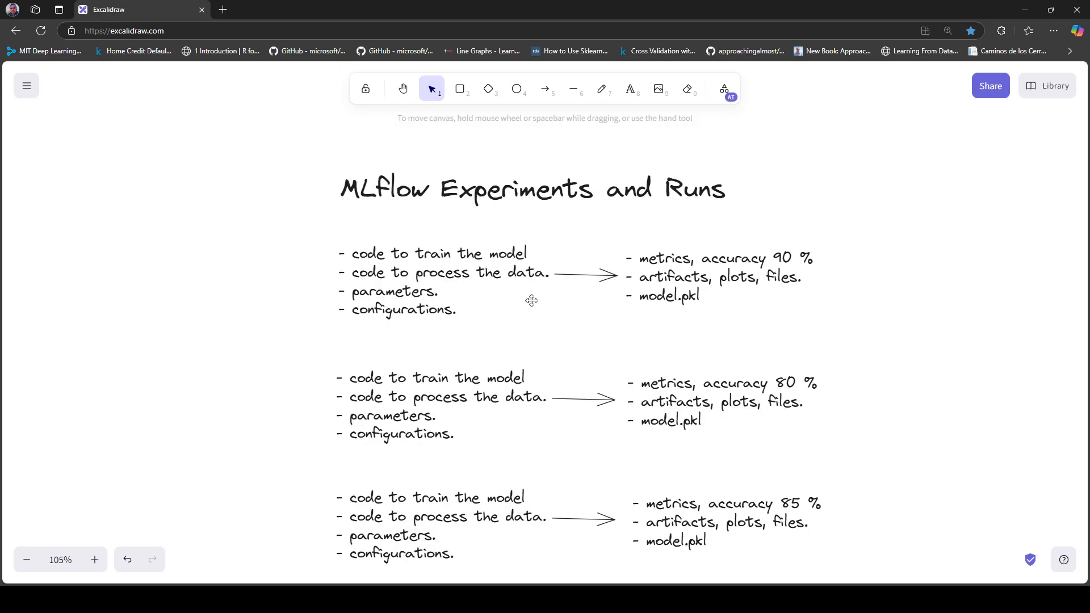
mouse_move(420, 246)
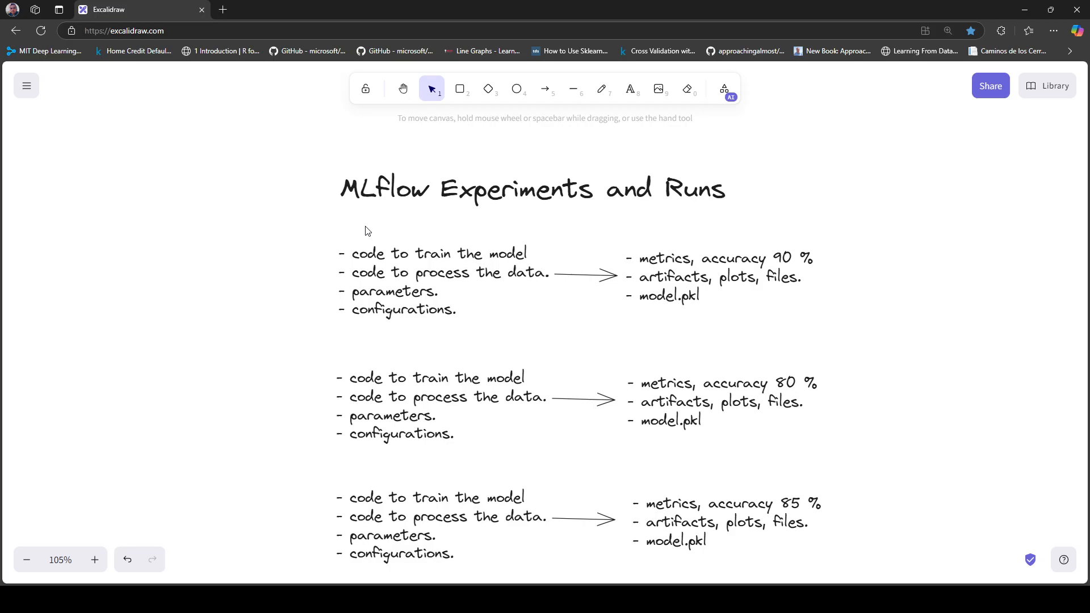
Step: Draw rounded rectangles around the first, second and third run text blocks
left_click(459, 88)
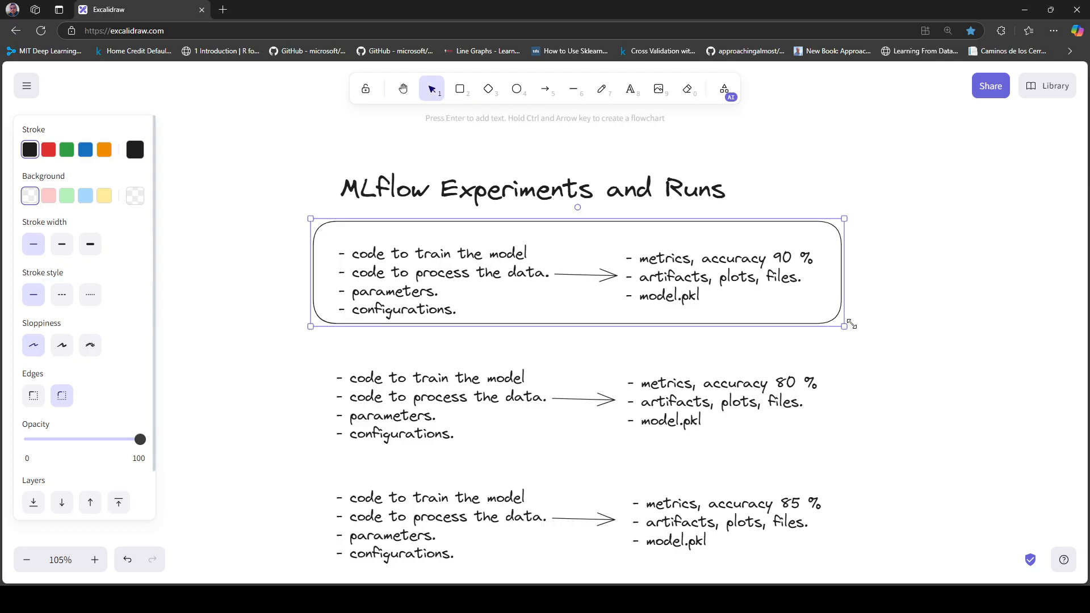
left_click(459, 89)
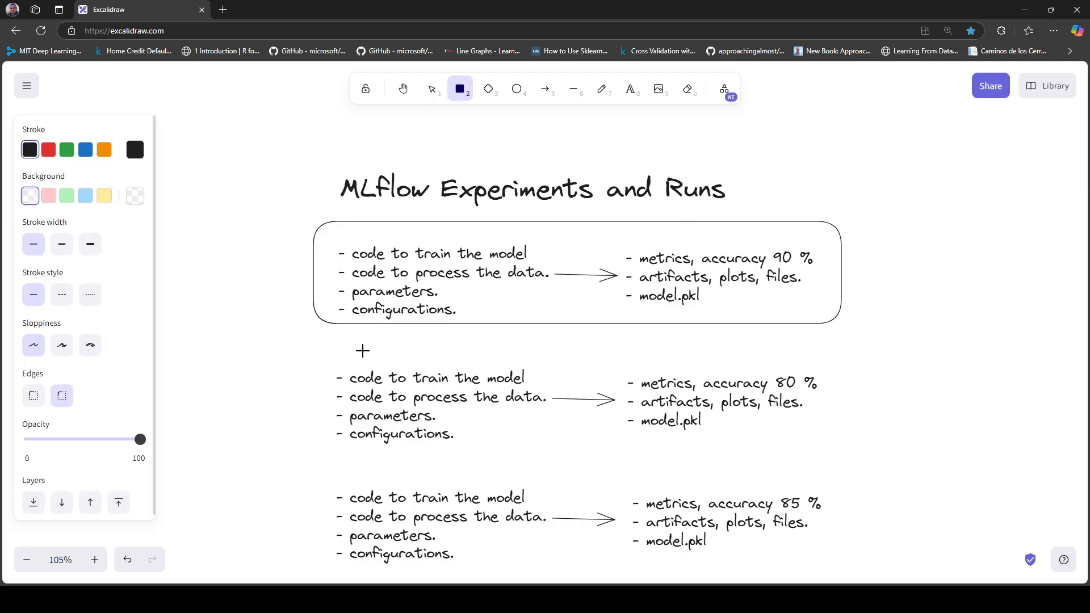
left_click_drag(361, 351, 845, 455)
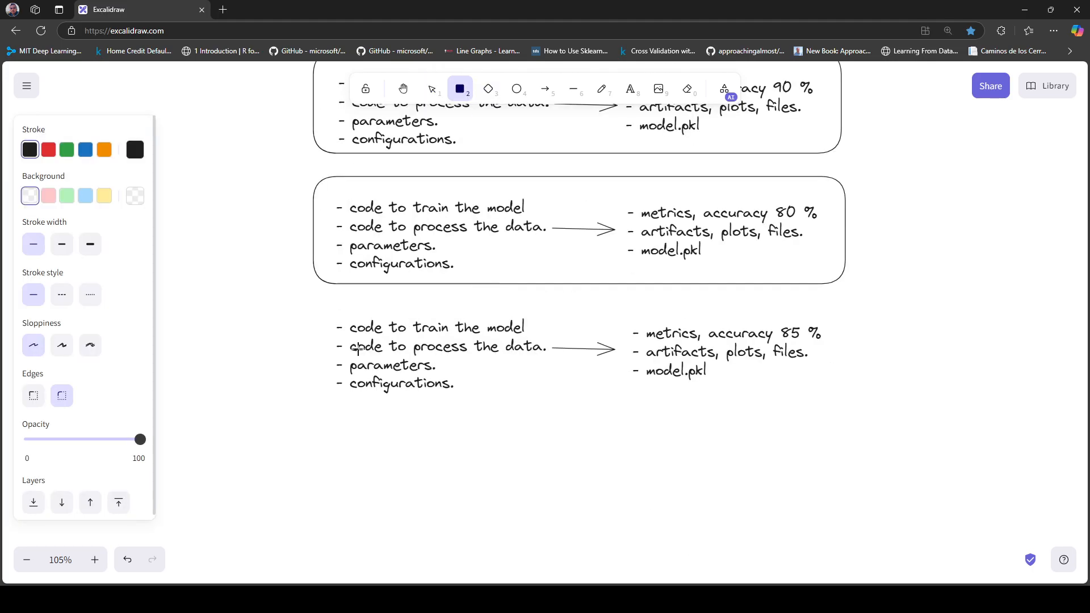
left_click_drag(304, 309, 841, 416)
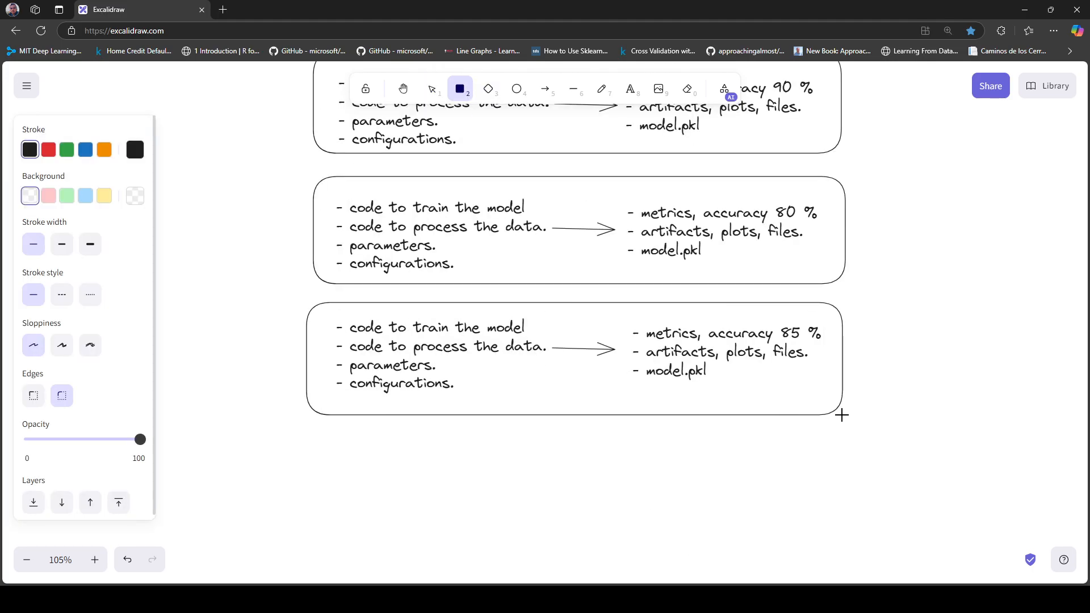
left_click(431, 89)
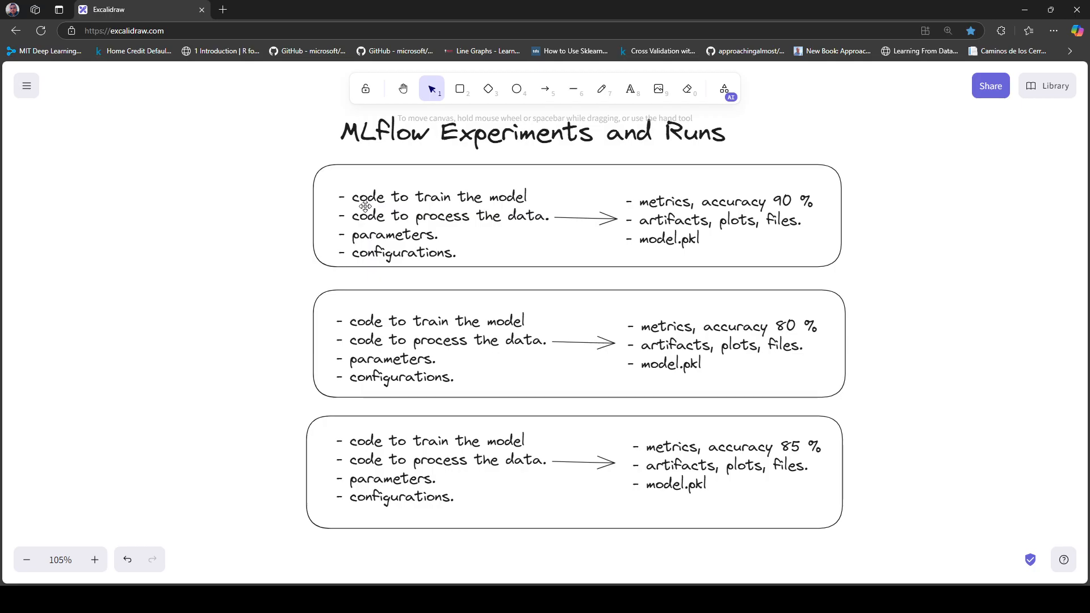
mouse_move(525, 221)
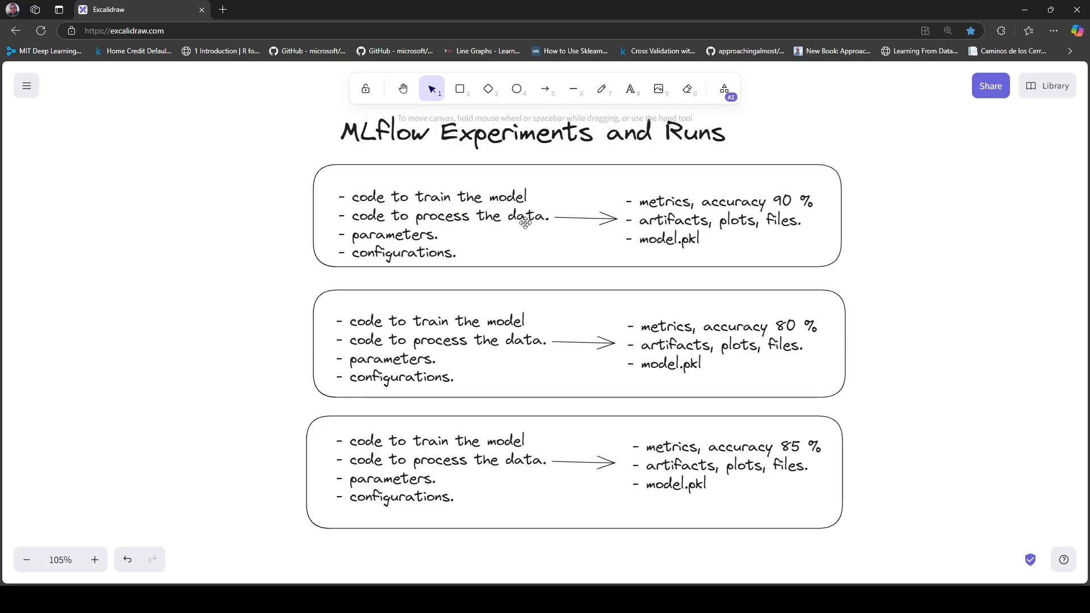
mouse_move(447, 244)
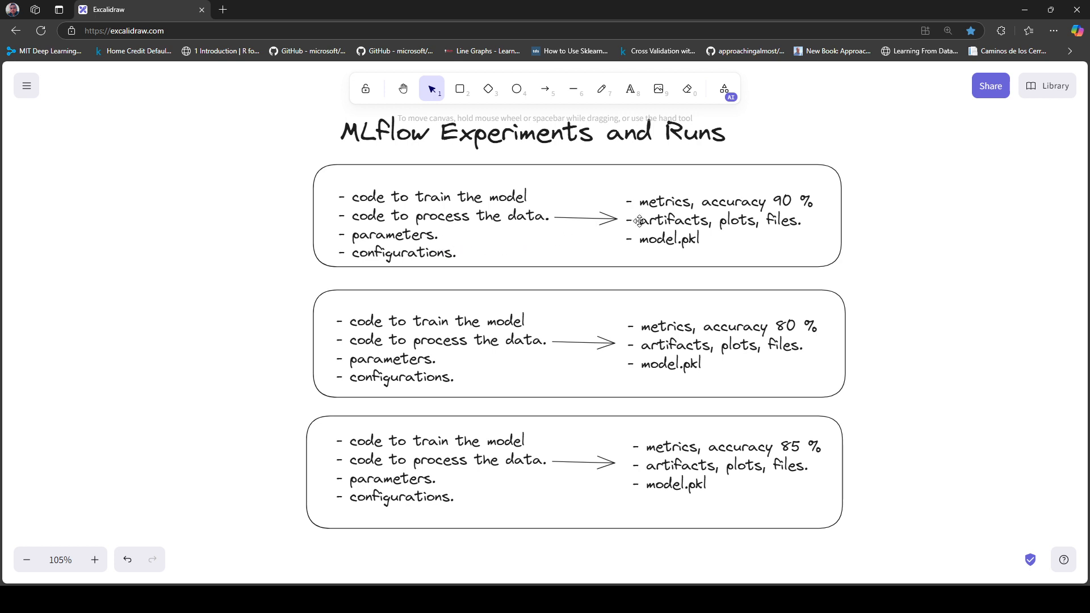
mouse_move(759, 187)
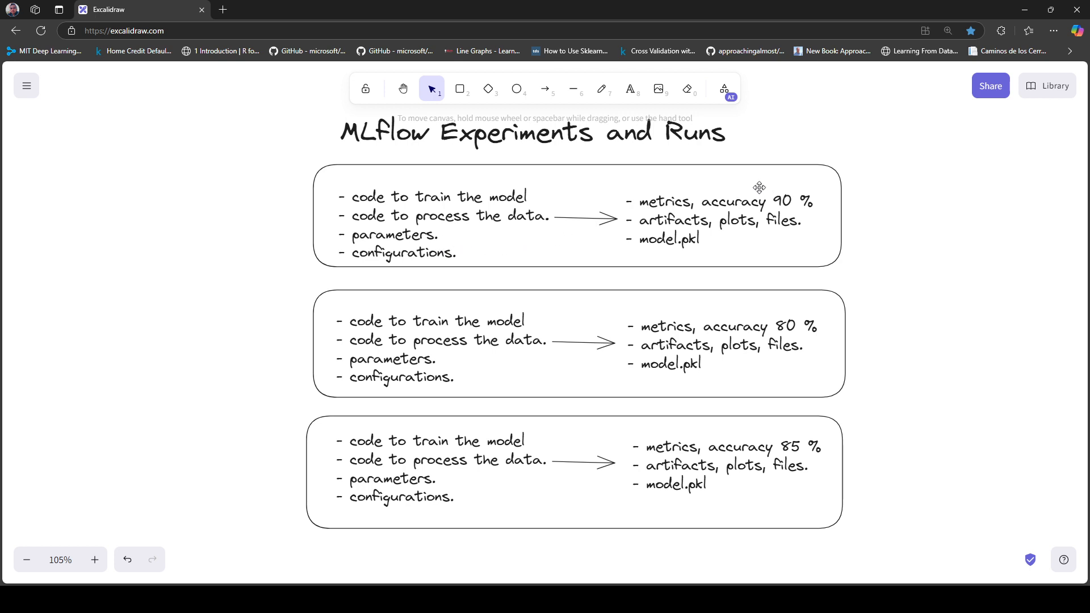
mouse_move(687, 230)
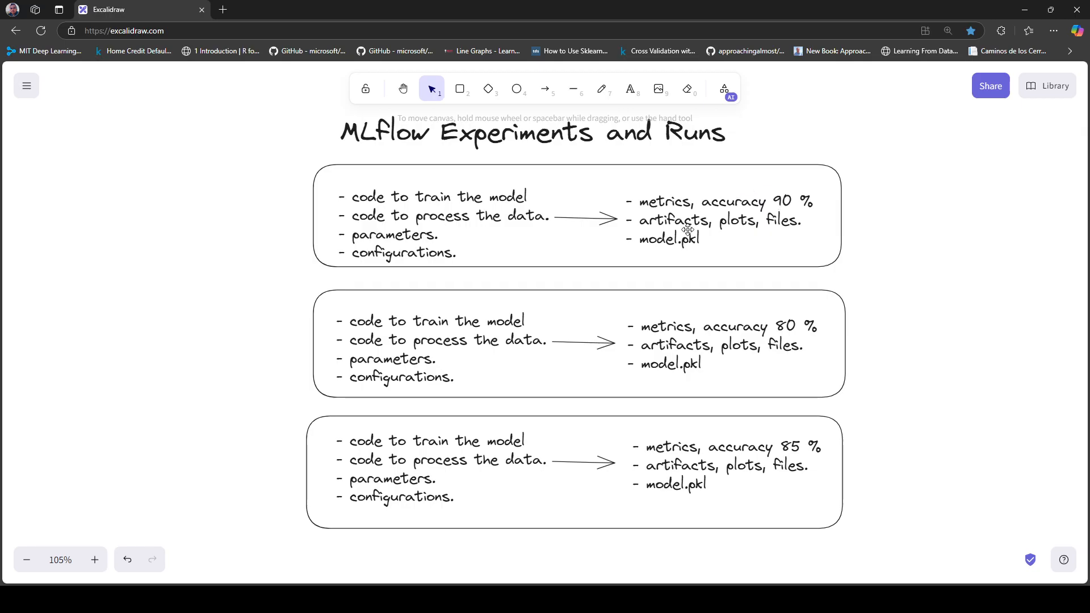
mouse_move(676, 221)
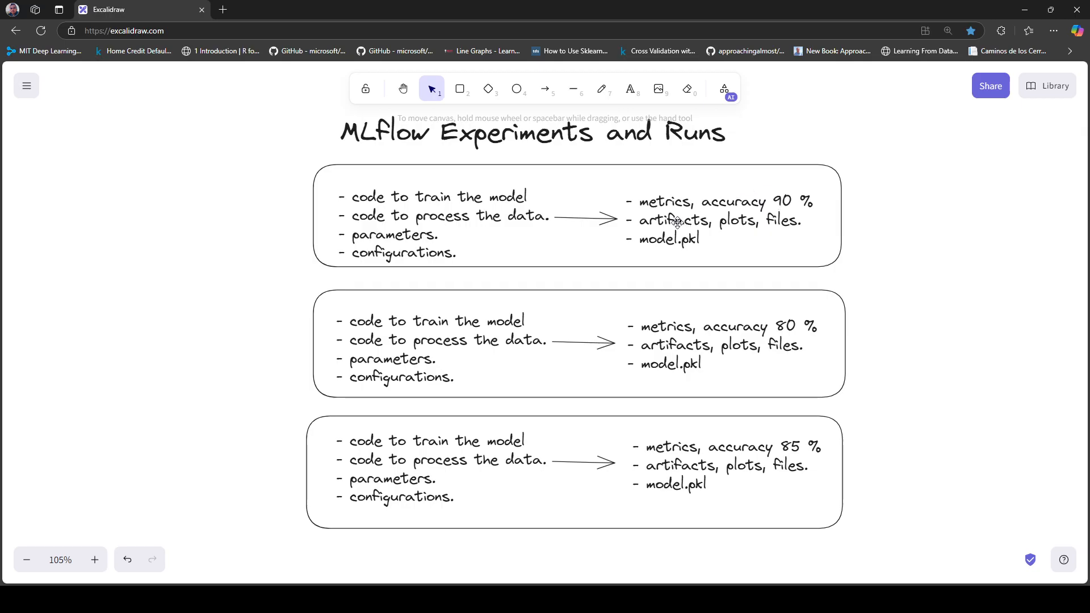
mouse_move(675, 239)
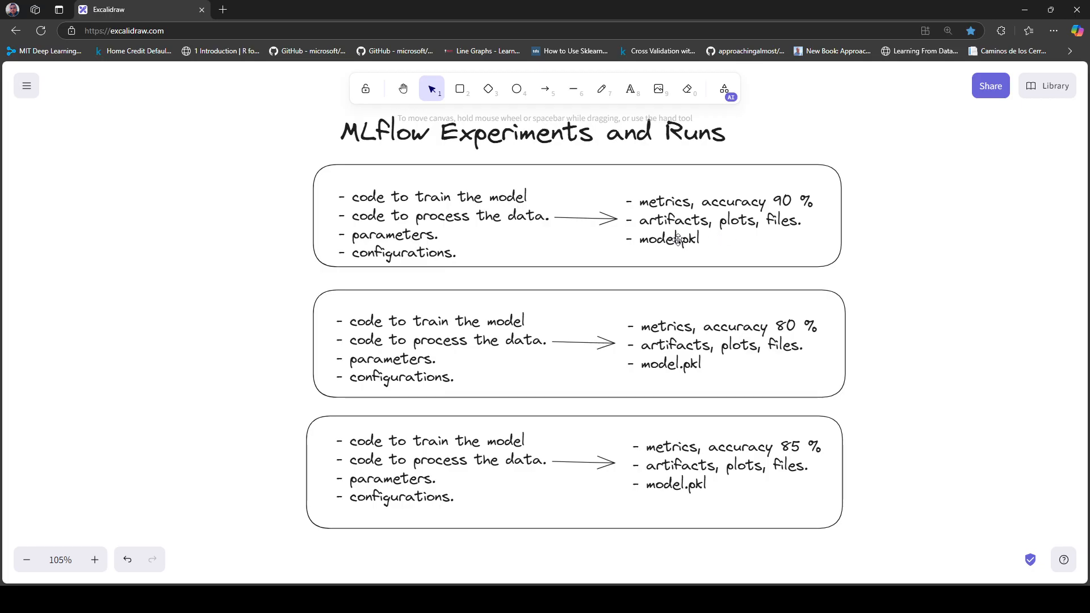
mouse_move(551, 244)
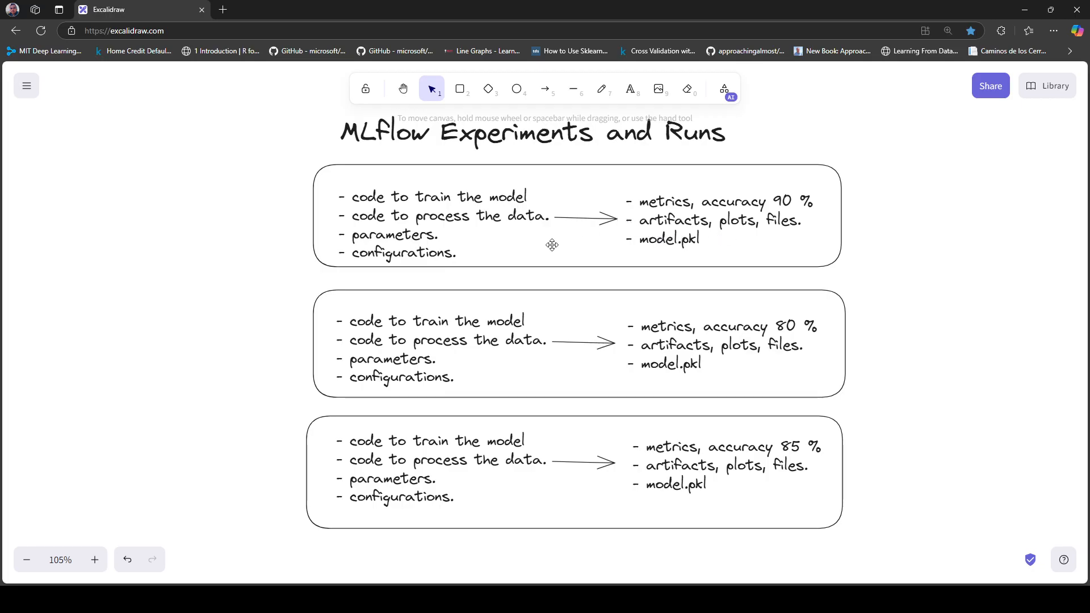
mouse_move(454, 207)
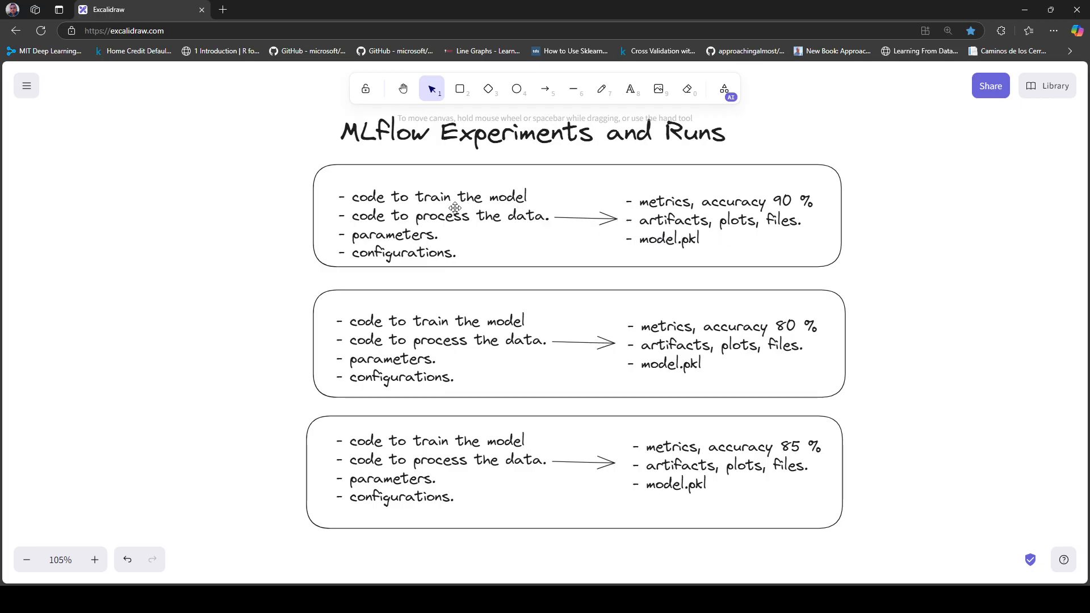
mouse_move(340, 425)
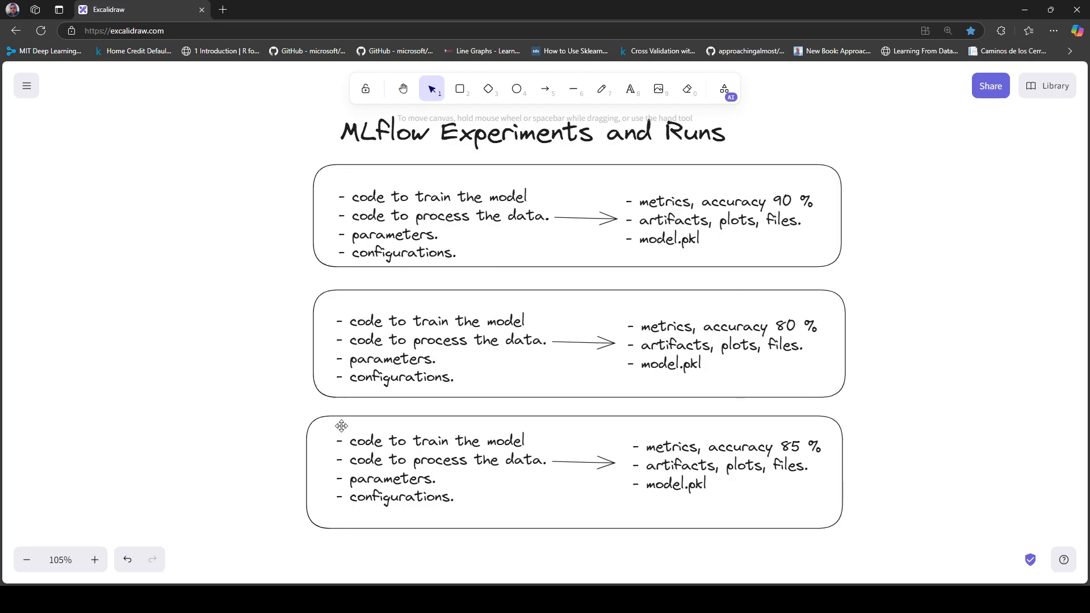
mouse_move(477, 308)
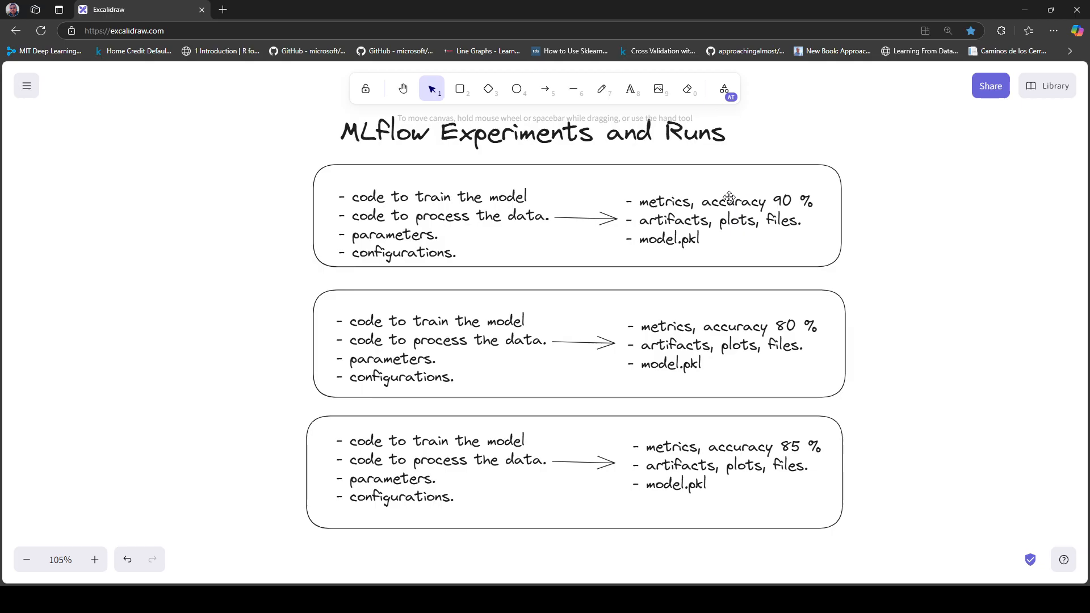
mouse_move(925, 272)
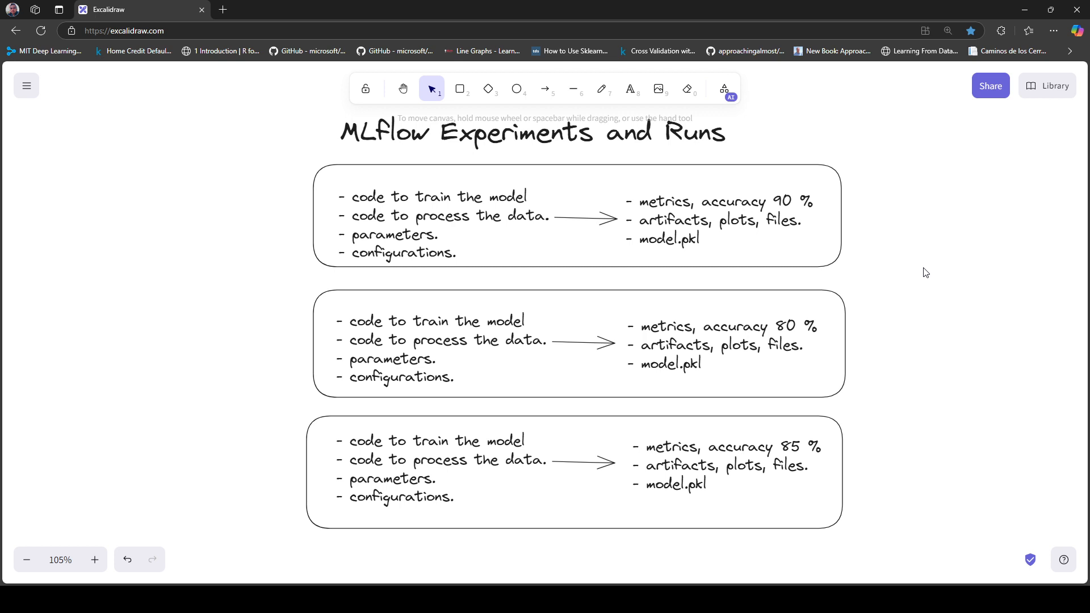
mouse_move(897, 283)
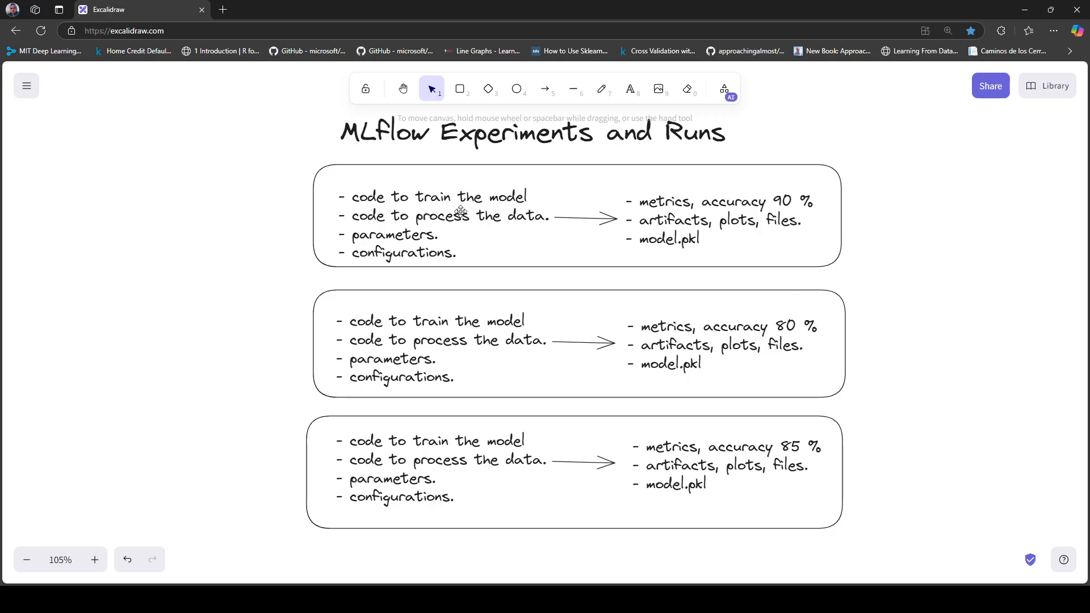
mouse_move(566, 176)
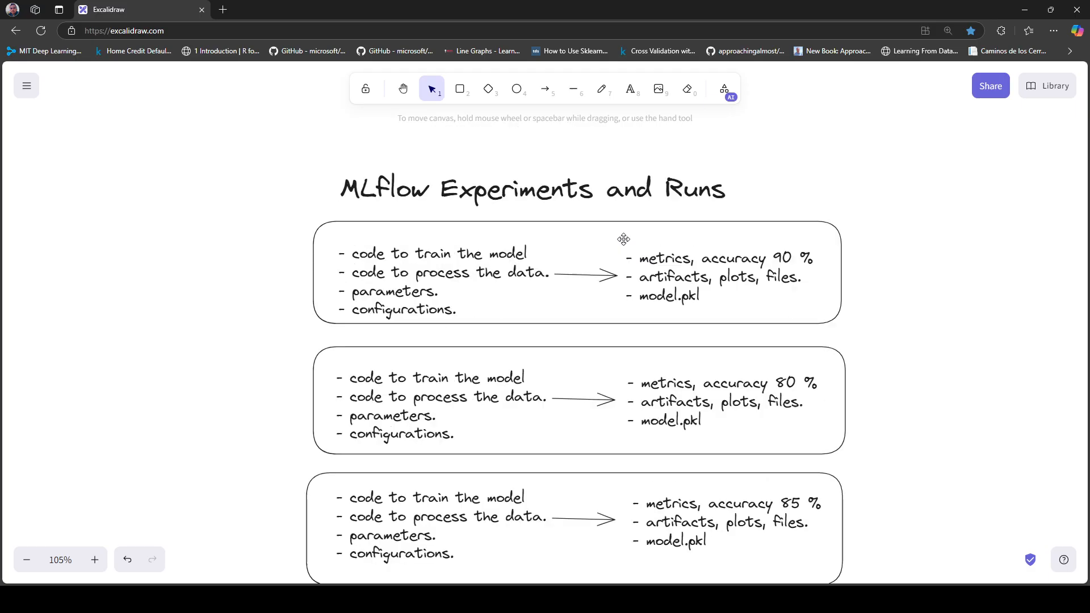
Step: Move the title up and right, then zoom out and frame all three run boxes
left_click_drag(532, 188, 628, 134)
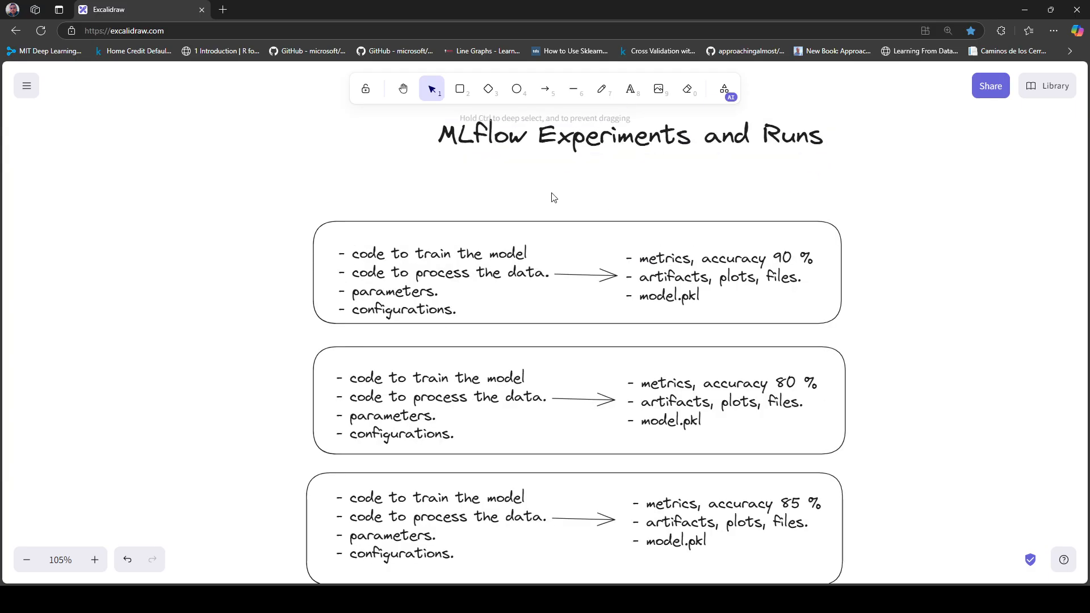
left_click(459, 89)
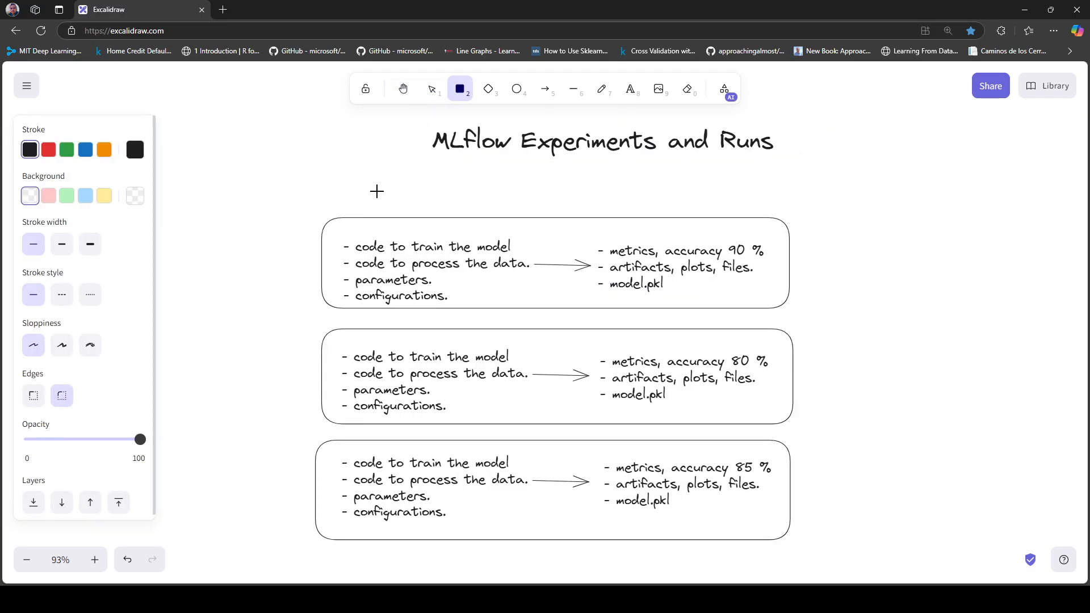
scroll("down", 3)
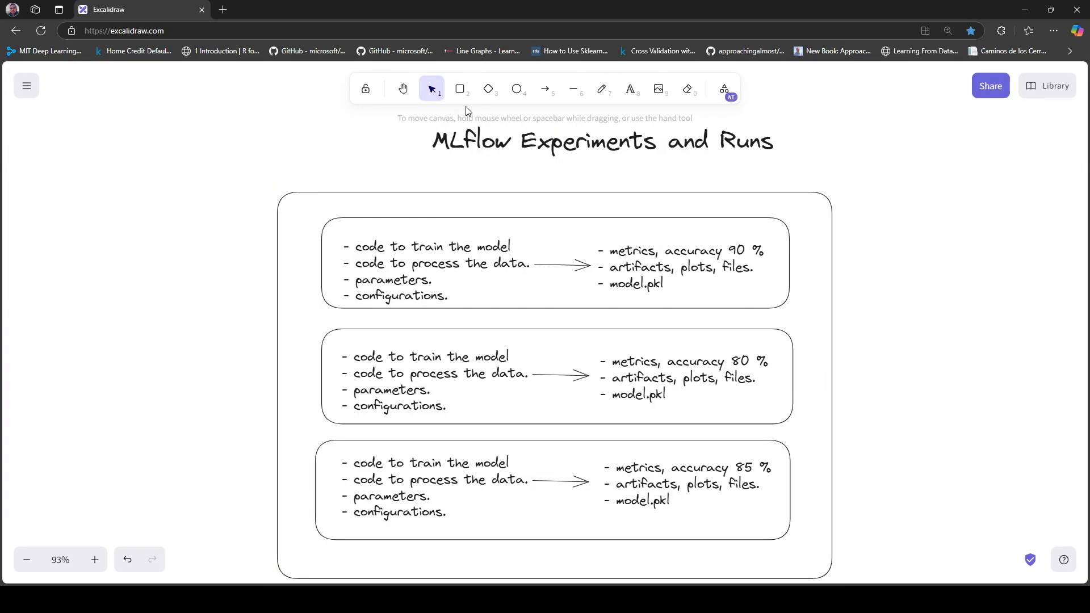
left_click(629, 89)
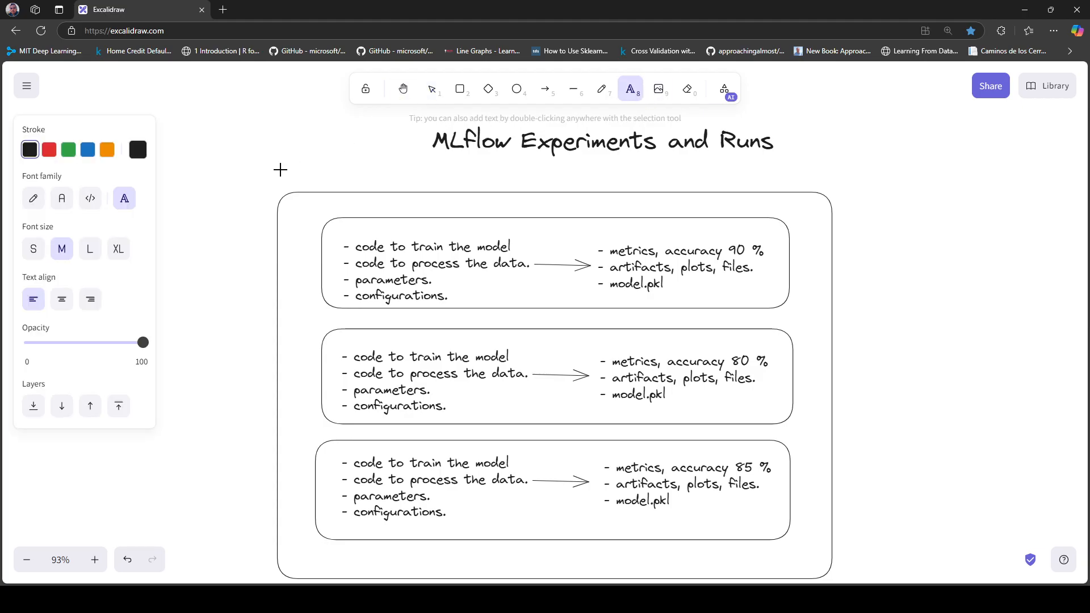
Step: Add the text label 'Classifier experiment' above the large box's top-left corner
left_click(431, 88)
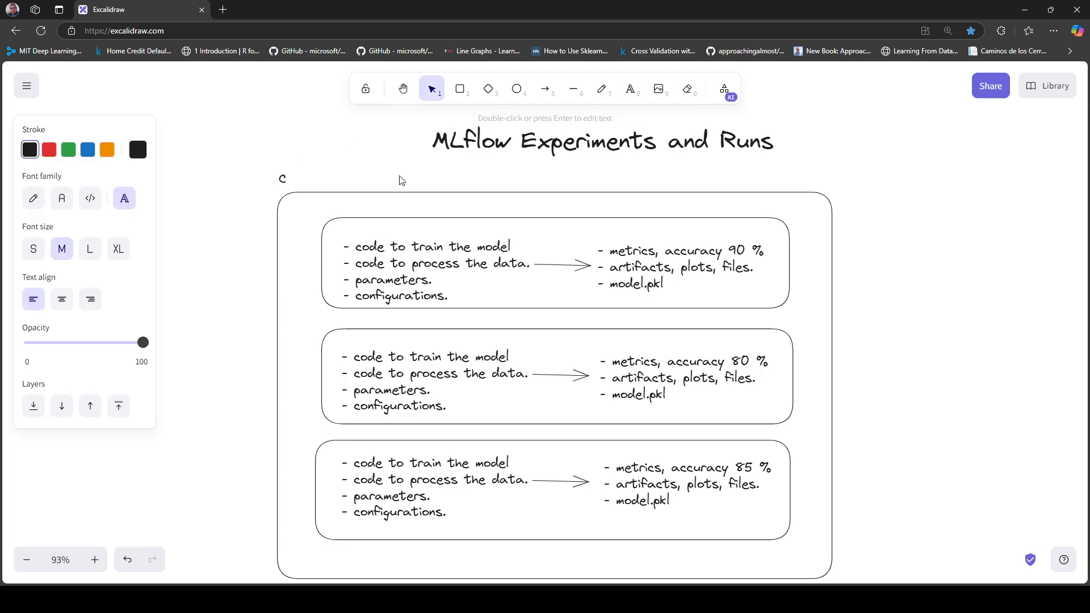
type("Classifier experi")
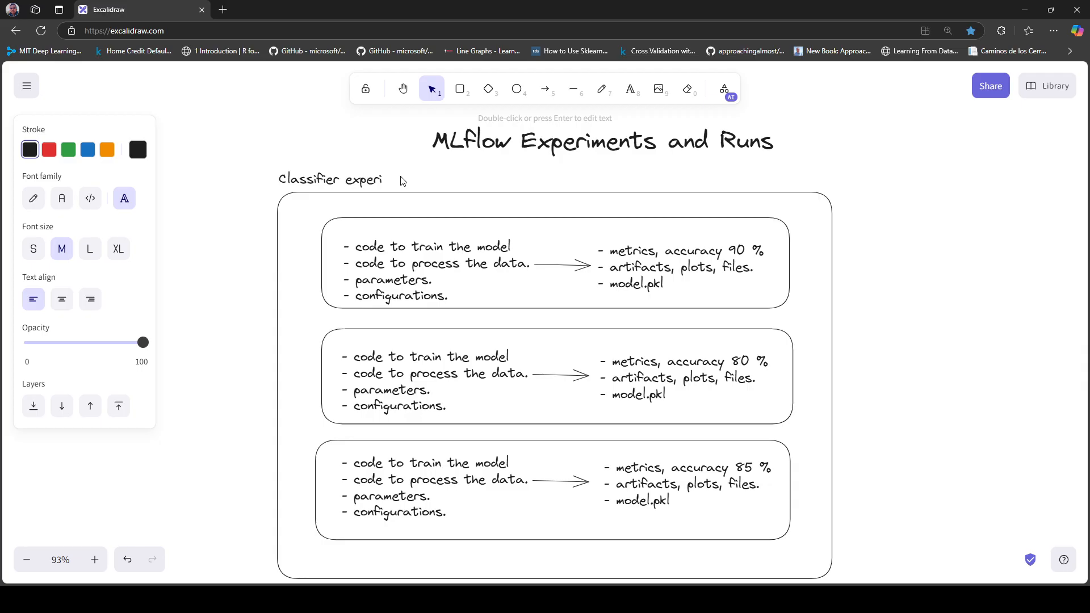
type("ment")
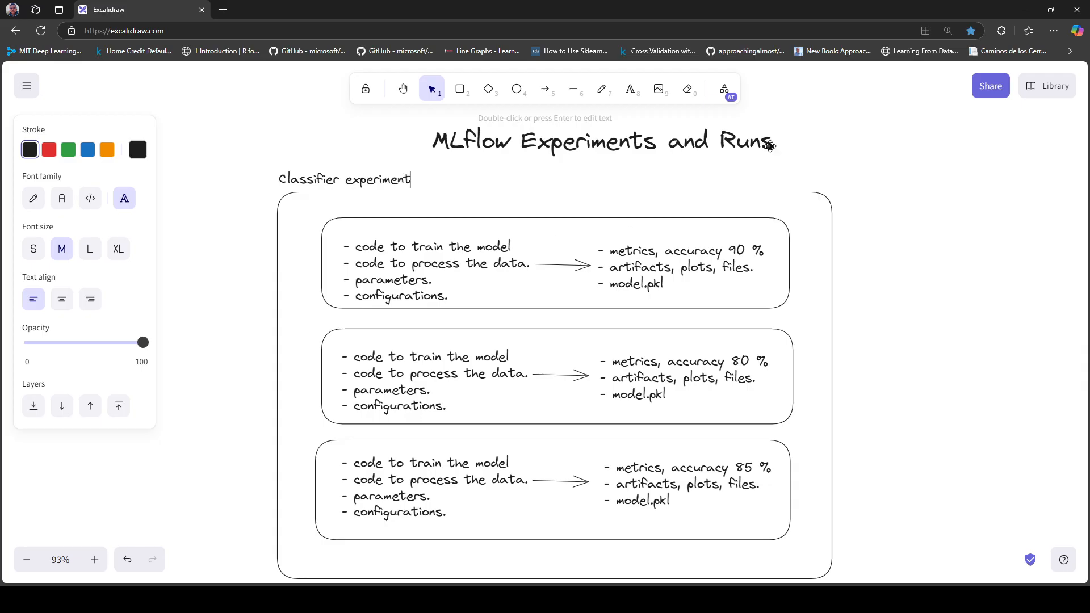
mouse_move(706, 216)
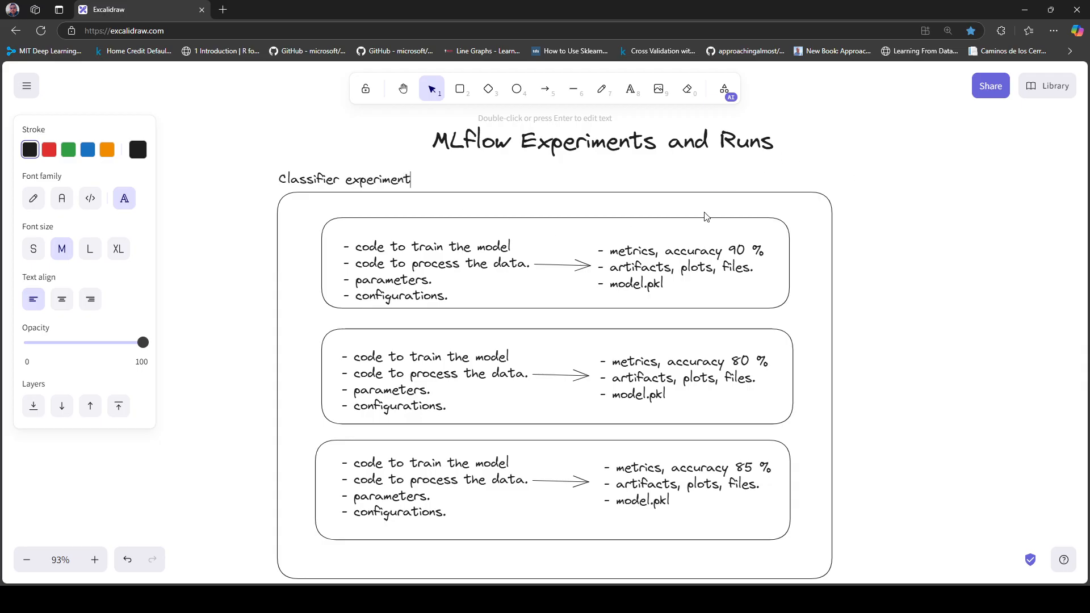
mouse_move(852, 307)
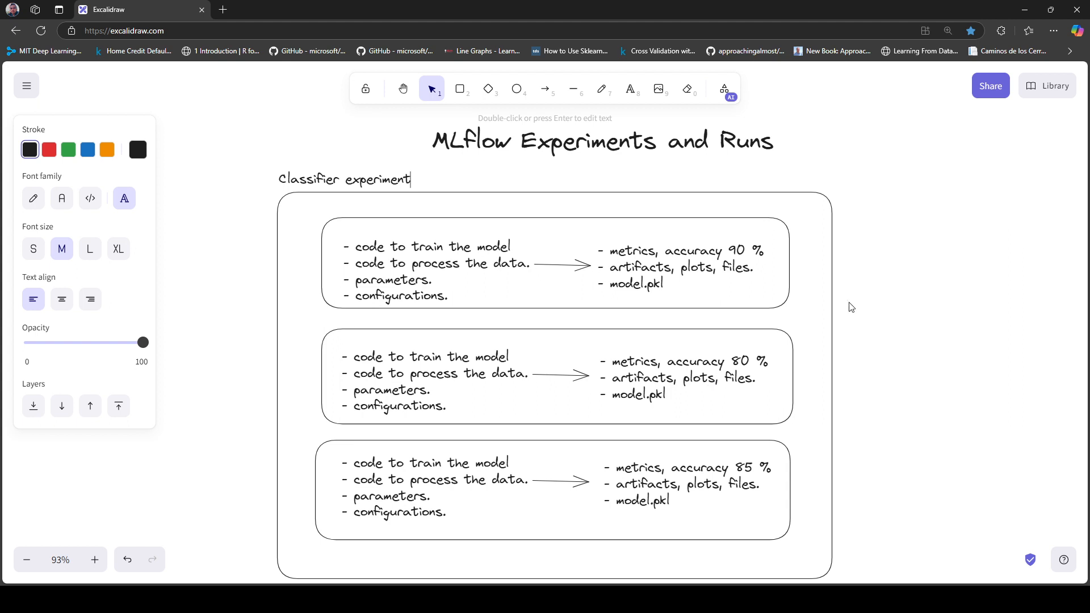
mouse_move(789, 256)
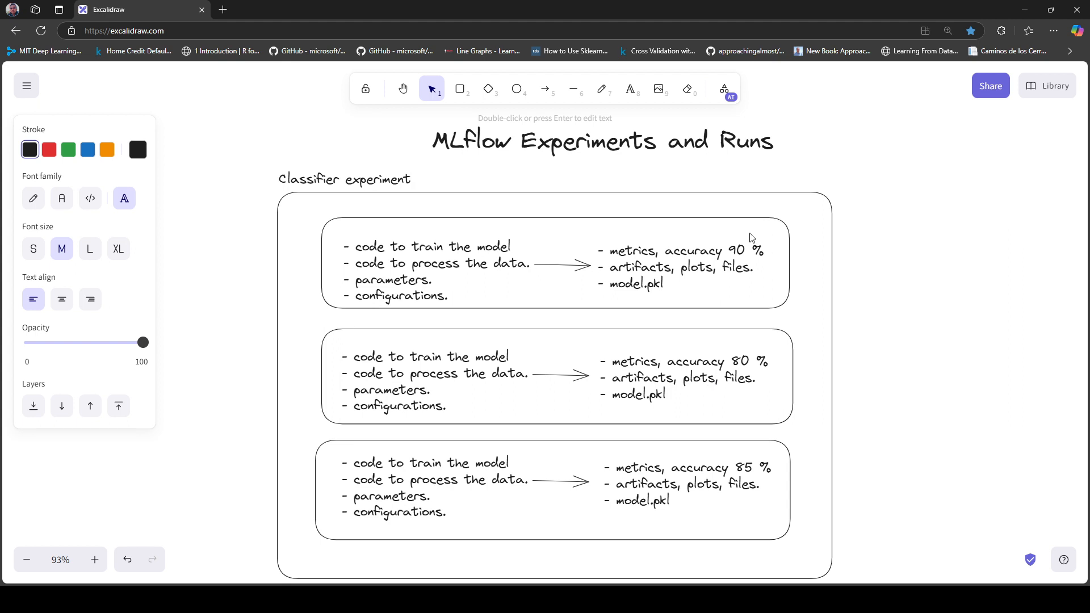
mouse_move(414, 179)
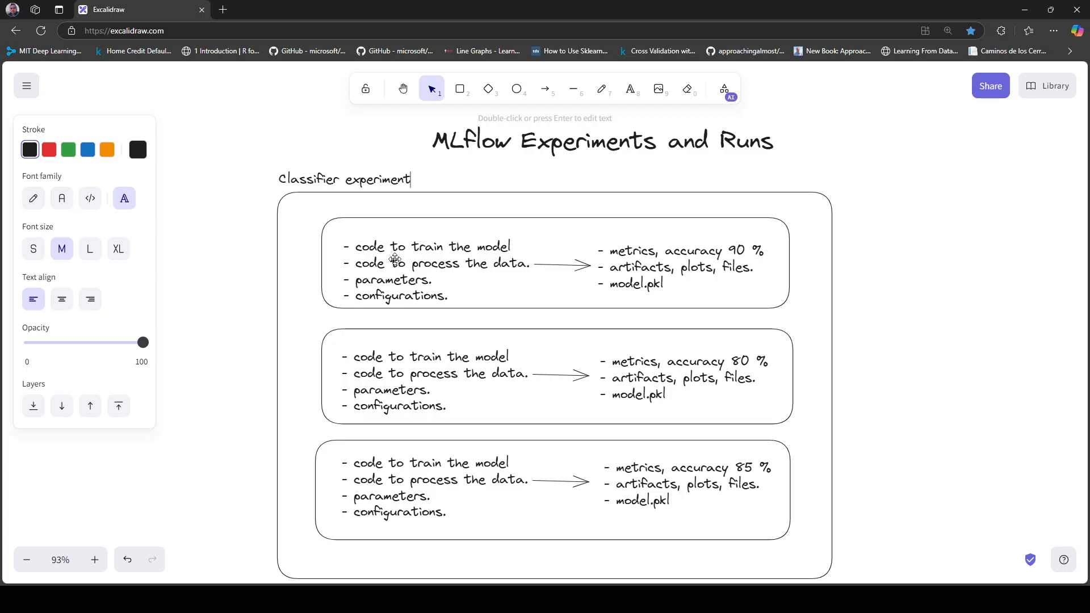
mouse_move(403, 260)
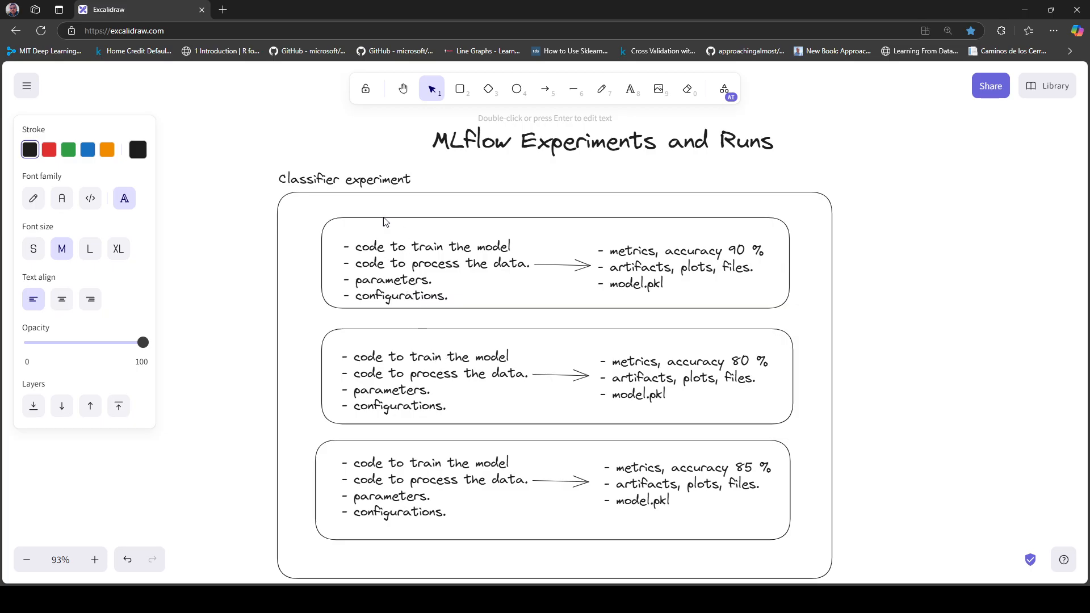
mouse_move(480, 295)
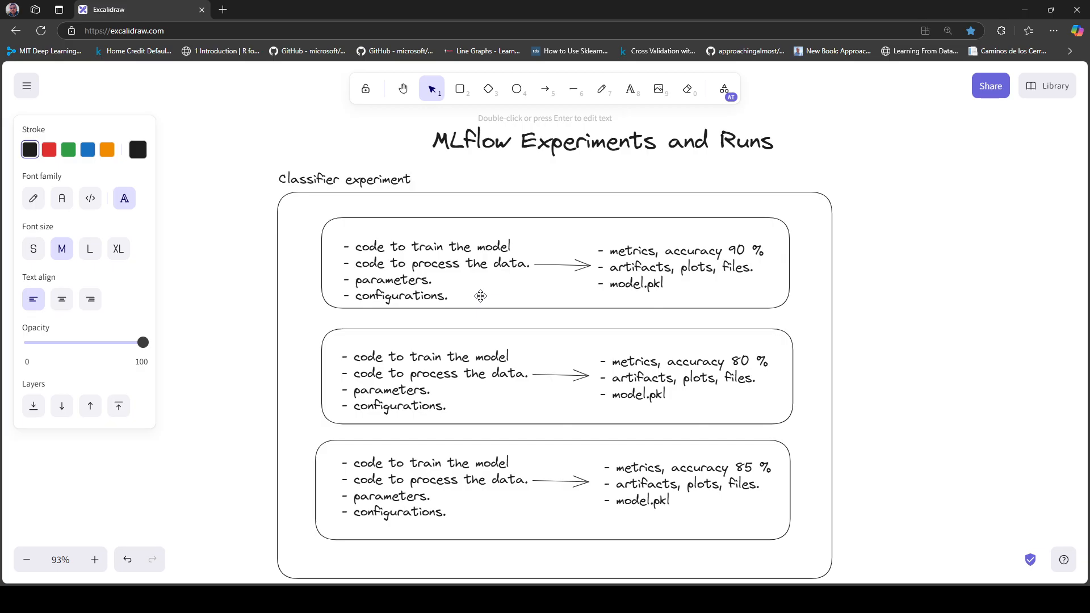
double_click(344, 178)
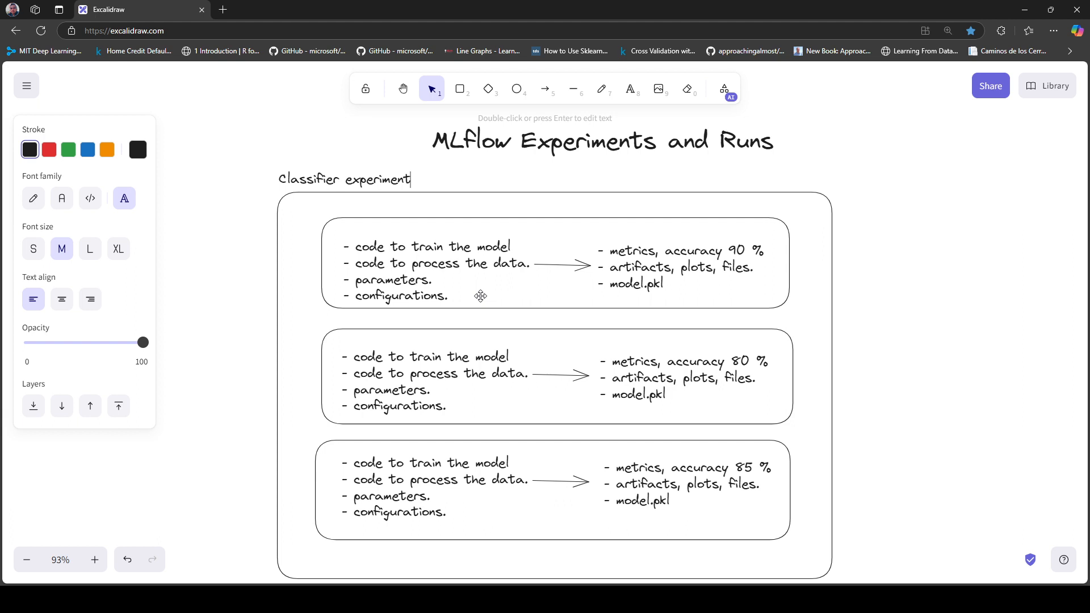